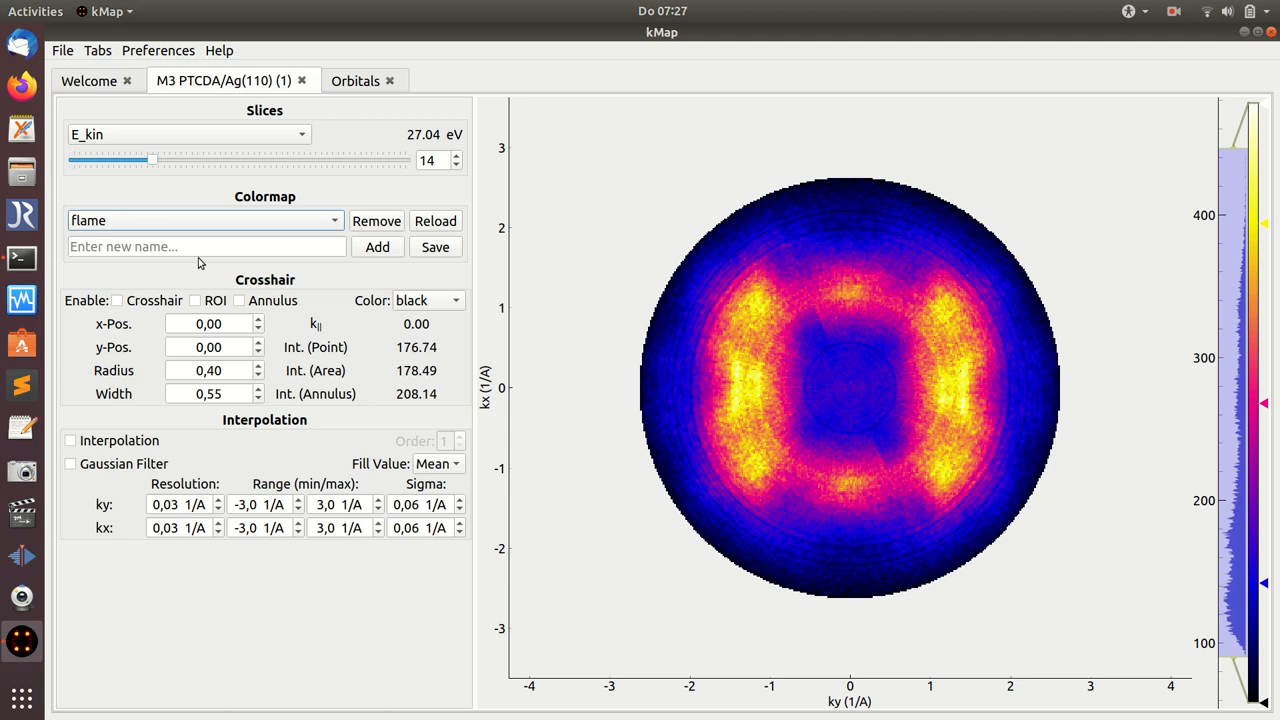
pyautogui.moveTo(320, 432)
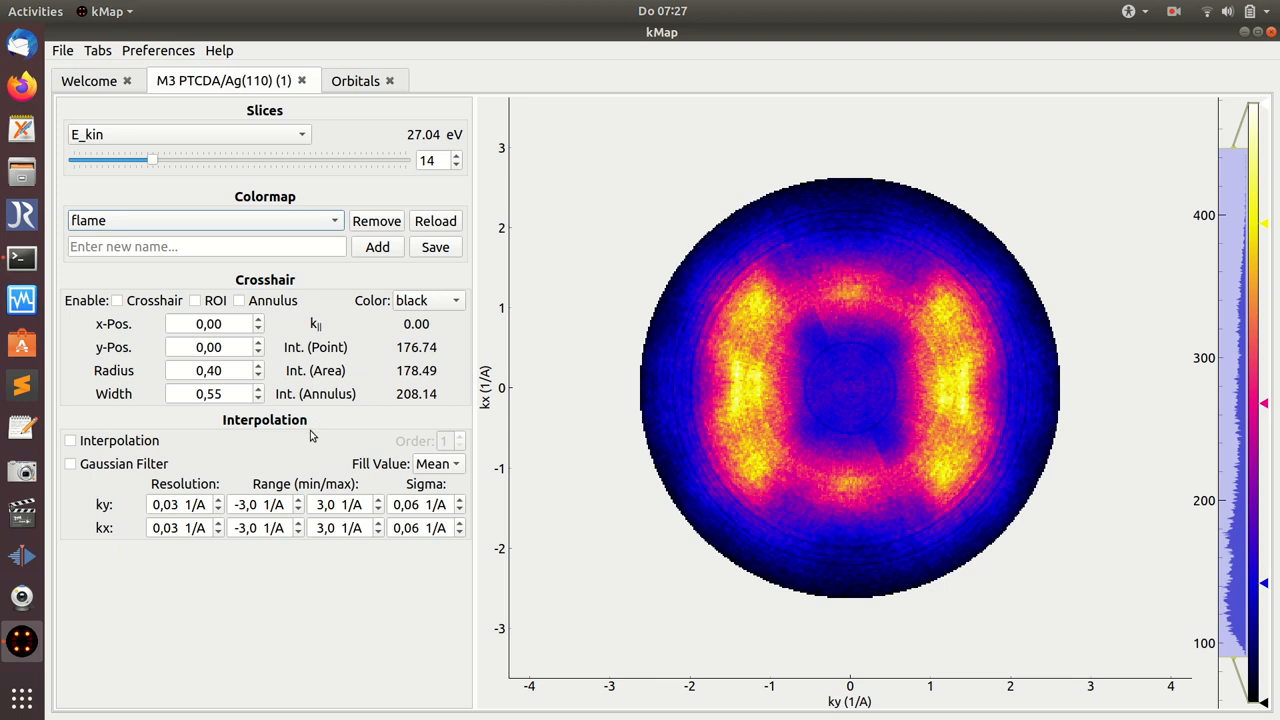
pyautogui.moveTo(272, 284)
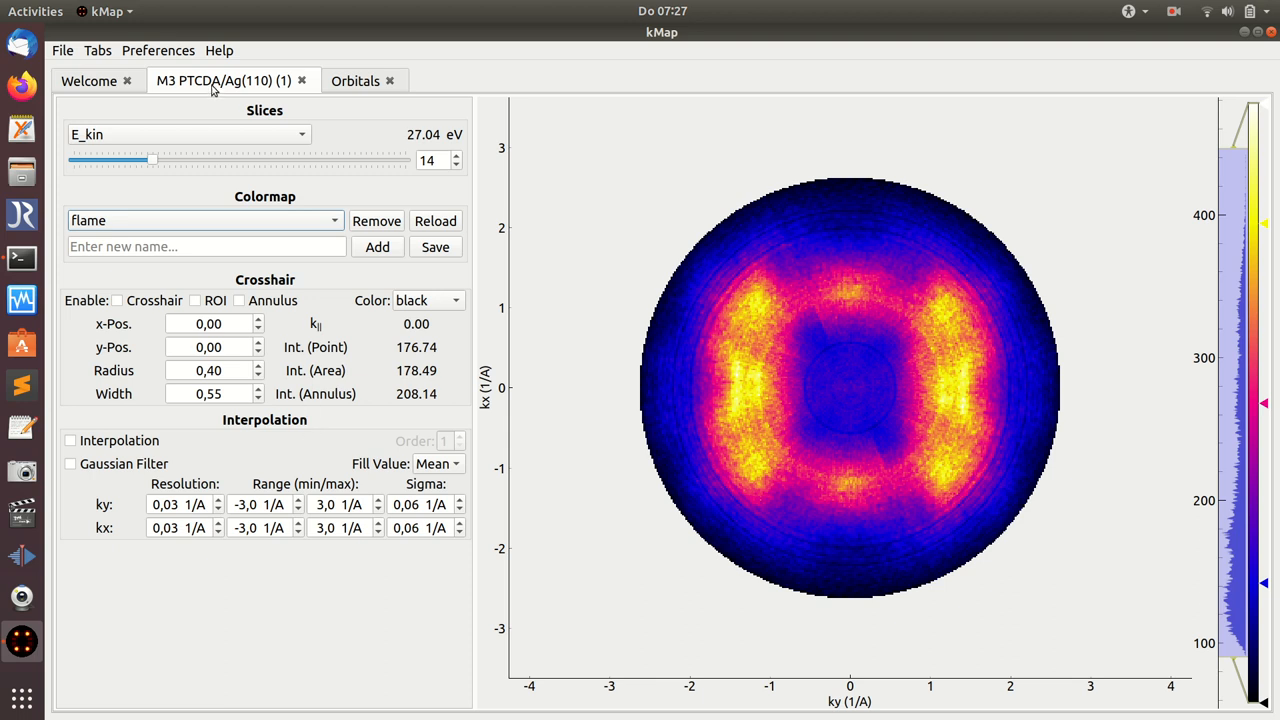
# Enable a black crosshair on the PTCDA/Ag(110) map and set its x-position to 1.4.
pyautogui.click(356, 80)
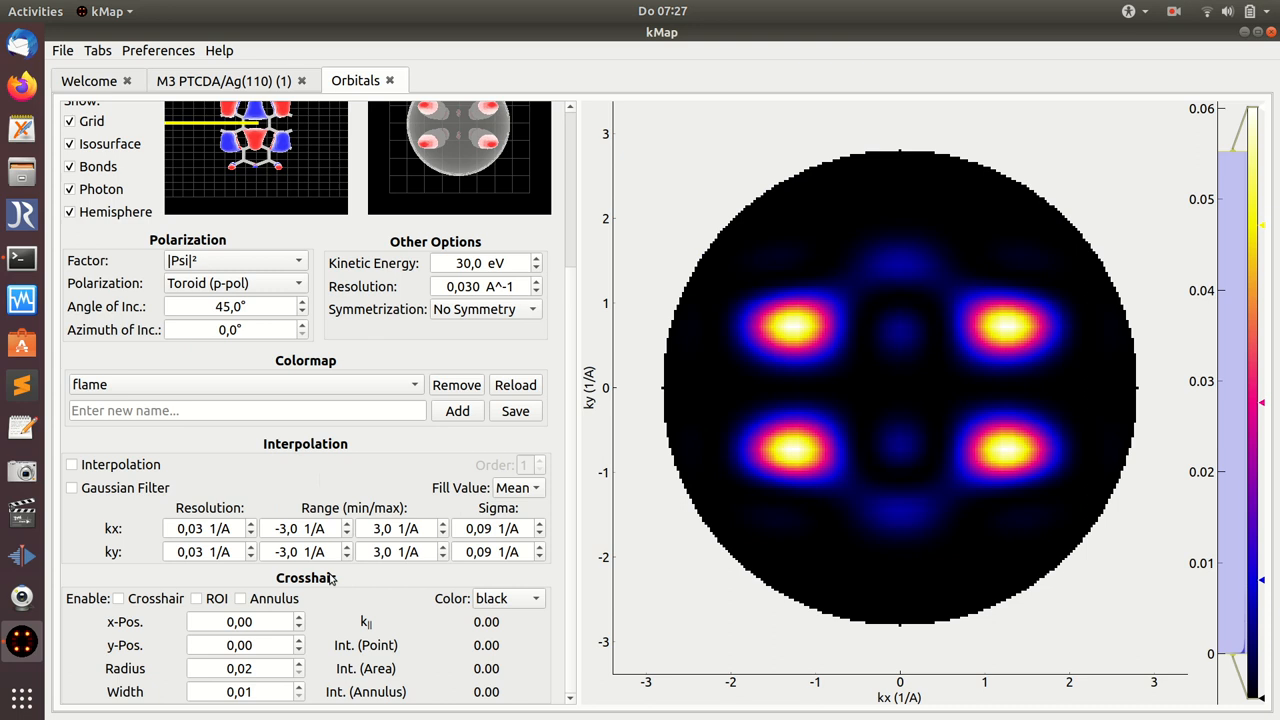
pyautogui.click(224, 80)
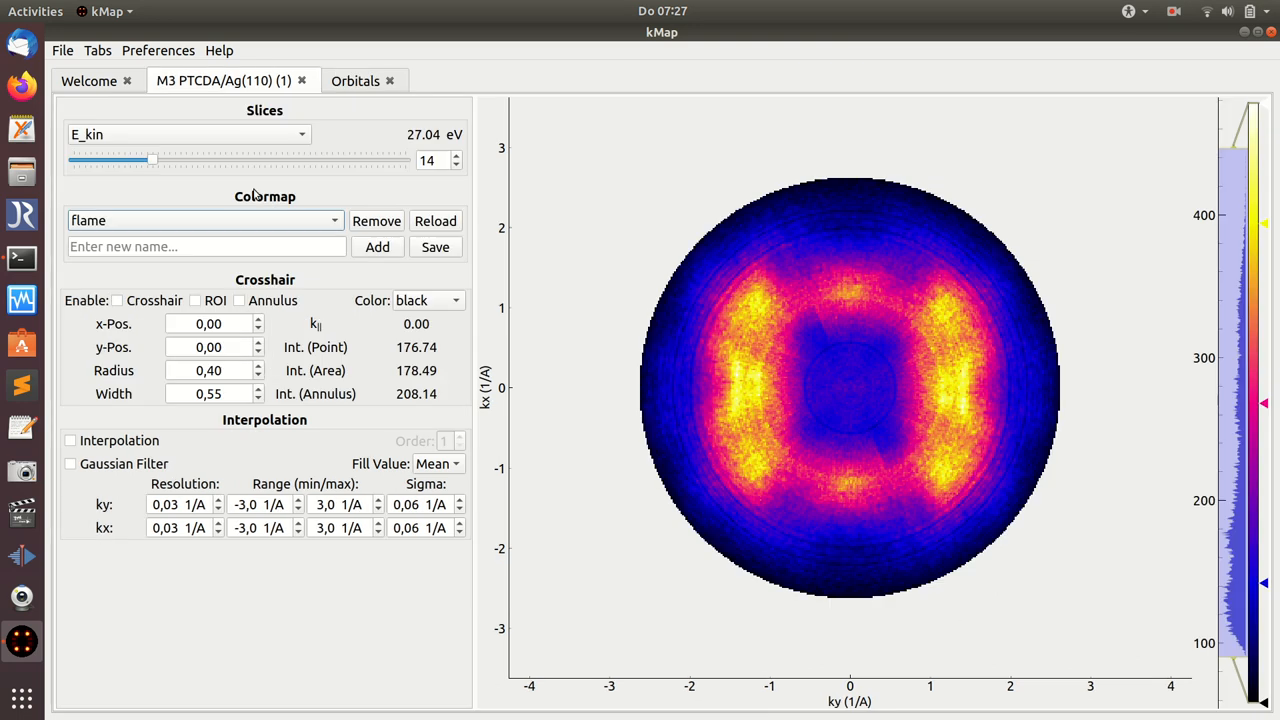
pyautogui.moveTo(228, 284)
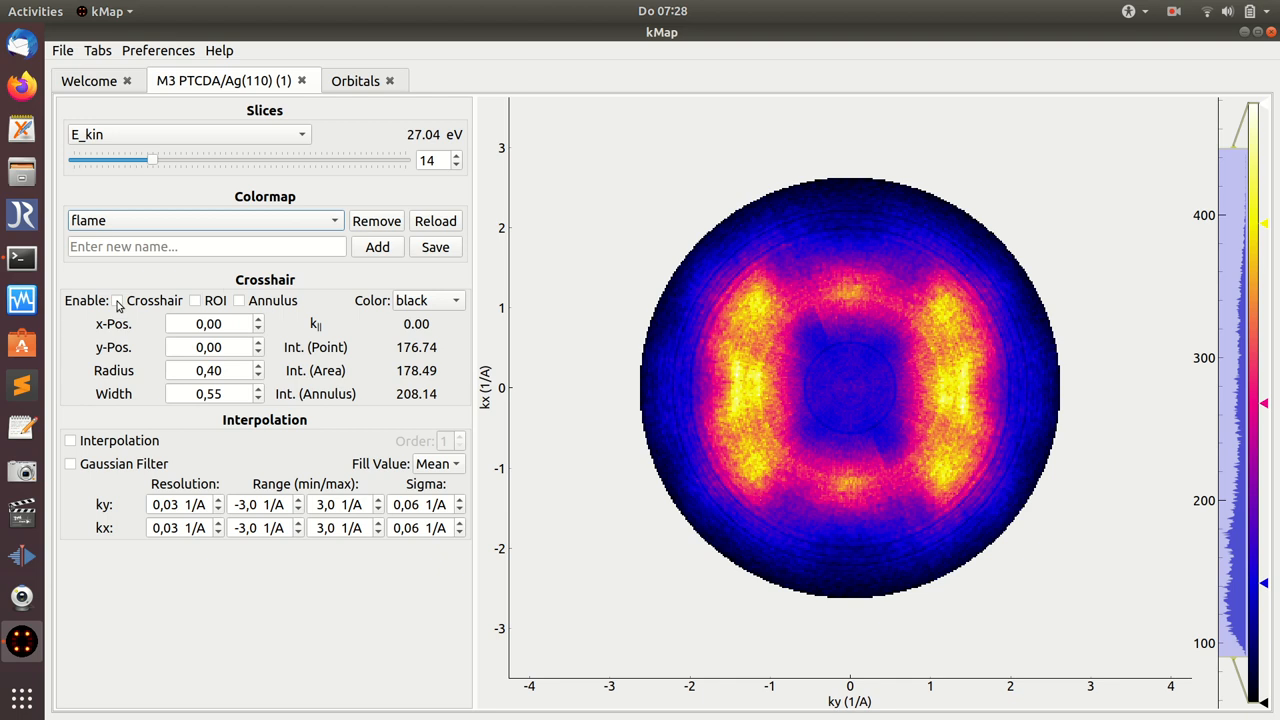
pyautogui.click(116, 300)
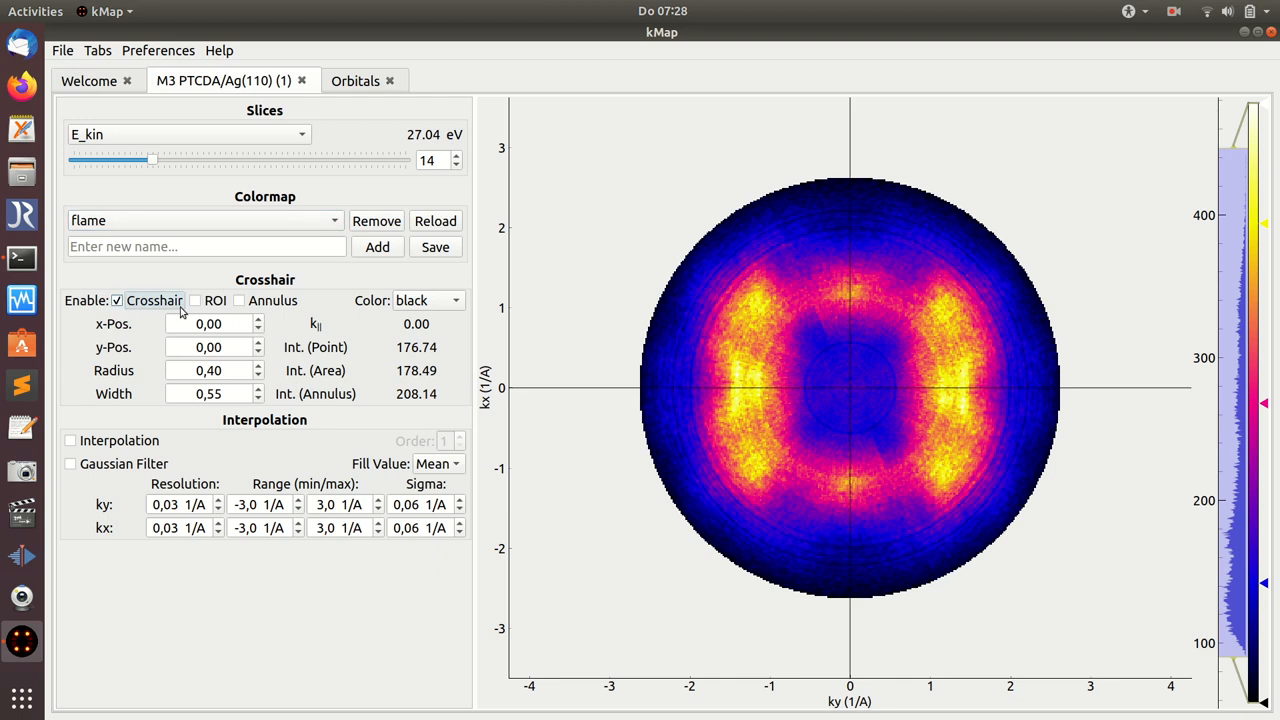
pyautogui.moveTo(846, 376)
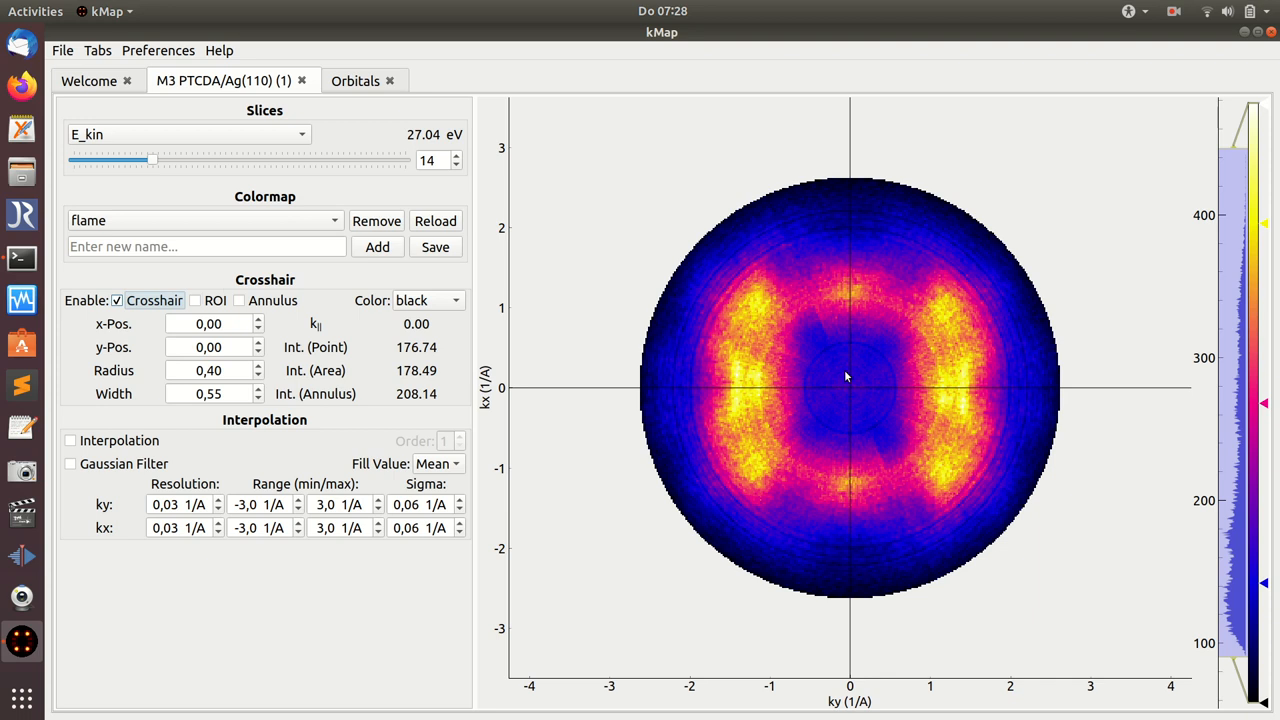
pyautogui.moveTo(750, 330)
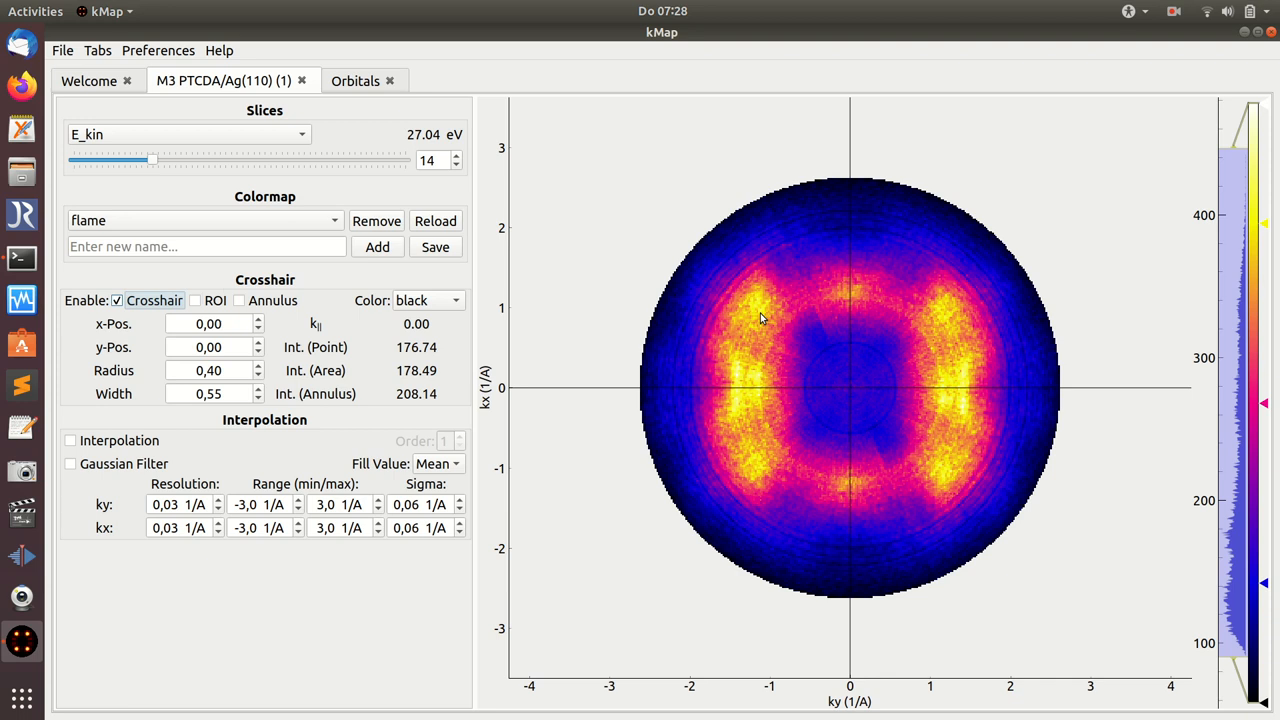
pyautogui.click(748, 458)
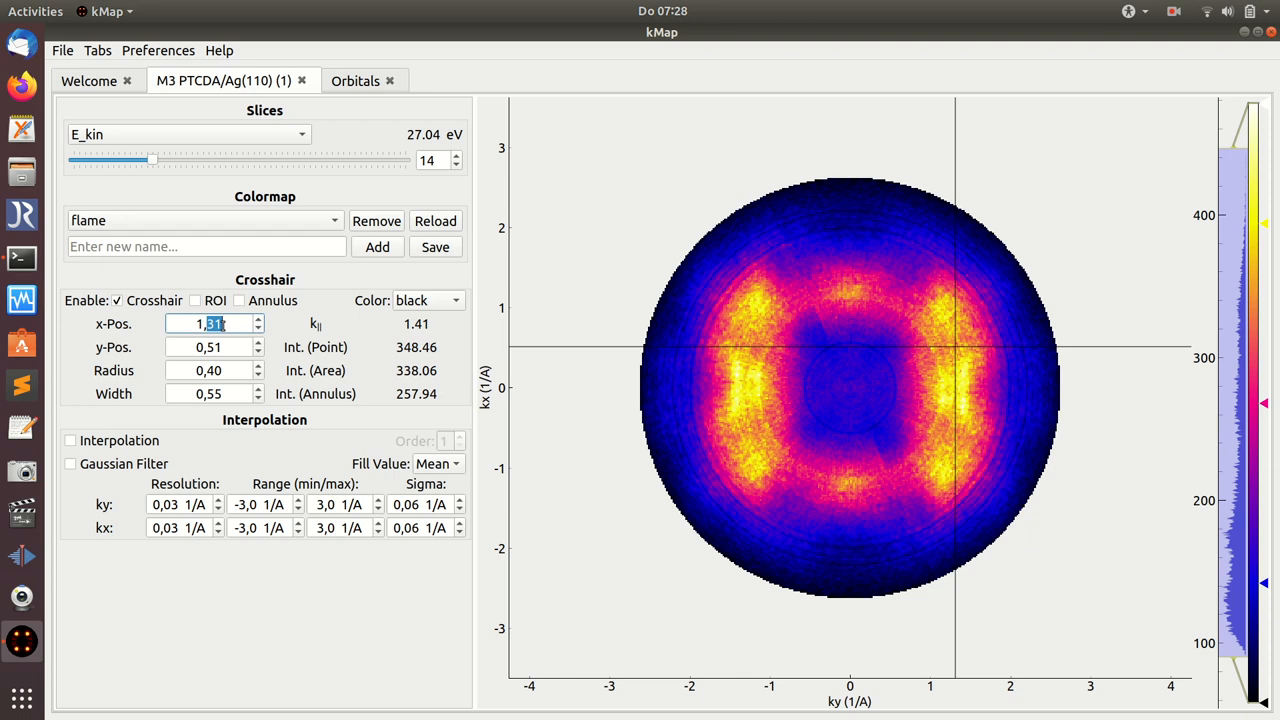
pyautogui.write('1,40')
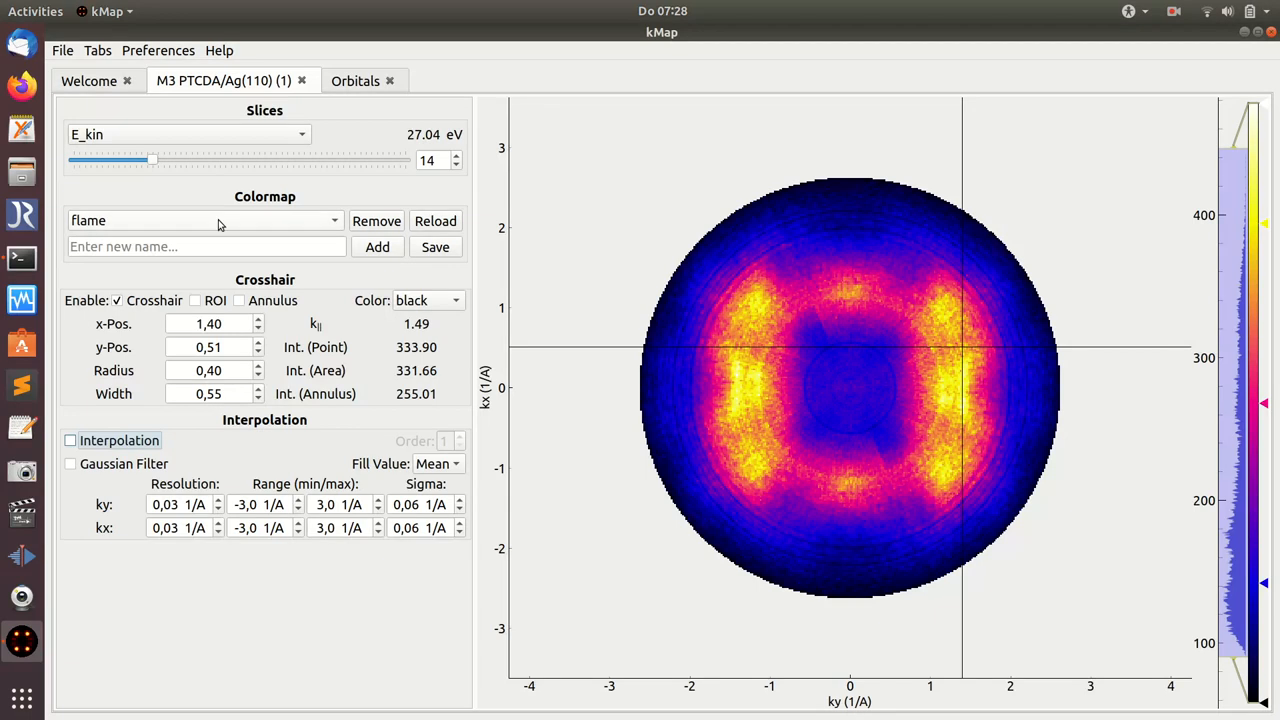
# Switch the map to the standard colormap and make the crosshair white.
pyautogui.click(204, 220)
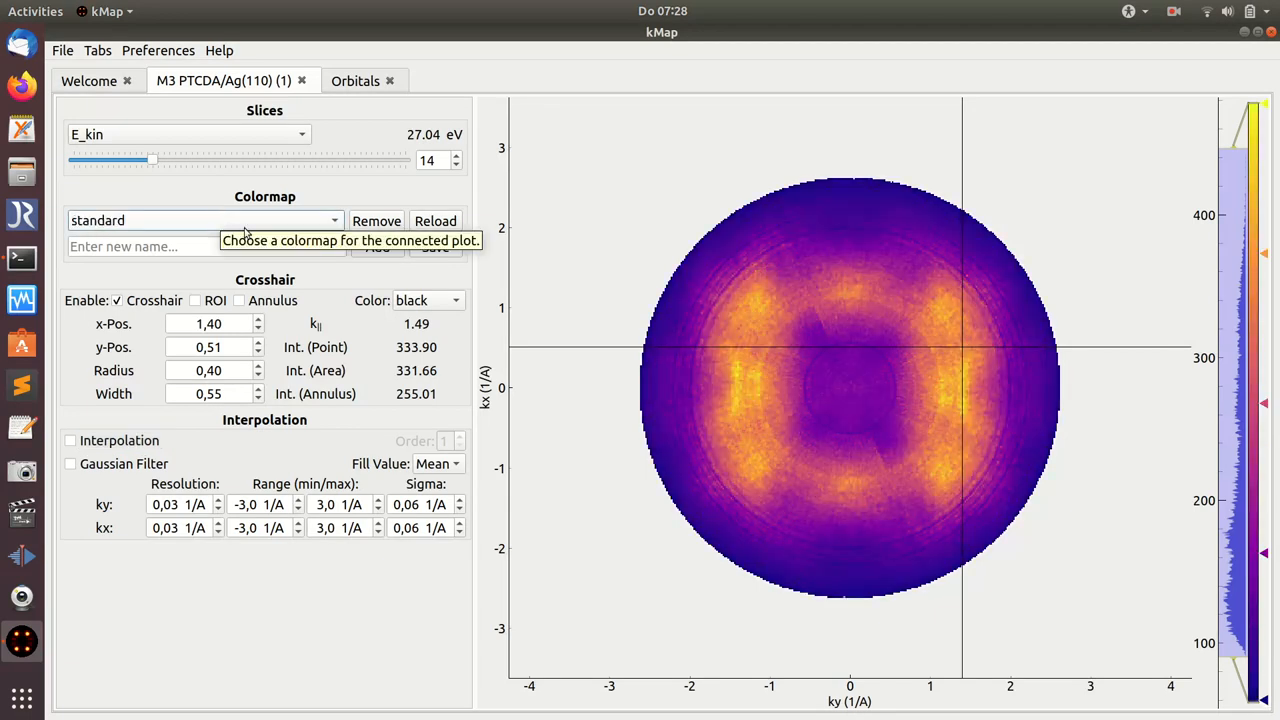
pyautogui.click(428, 300)
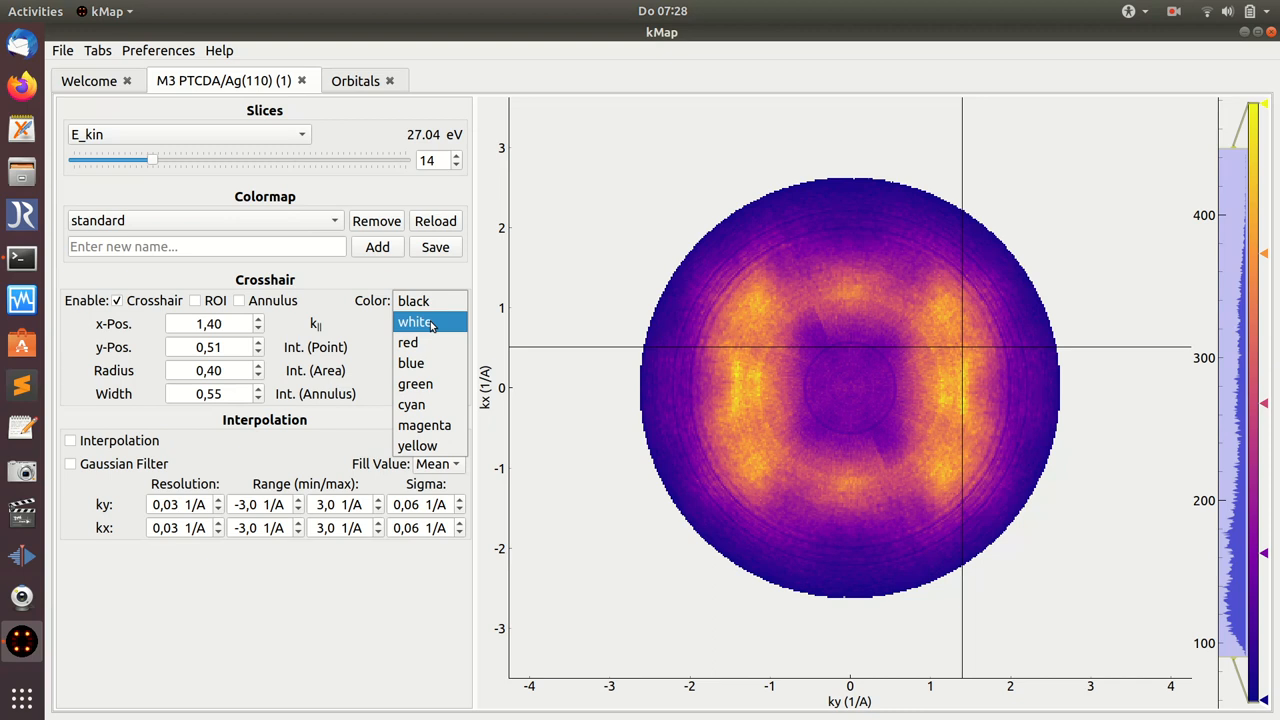
pyautogui.click(414, 320)
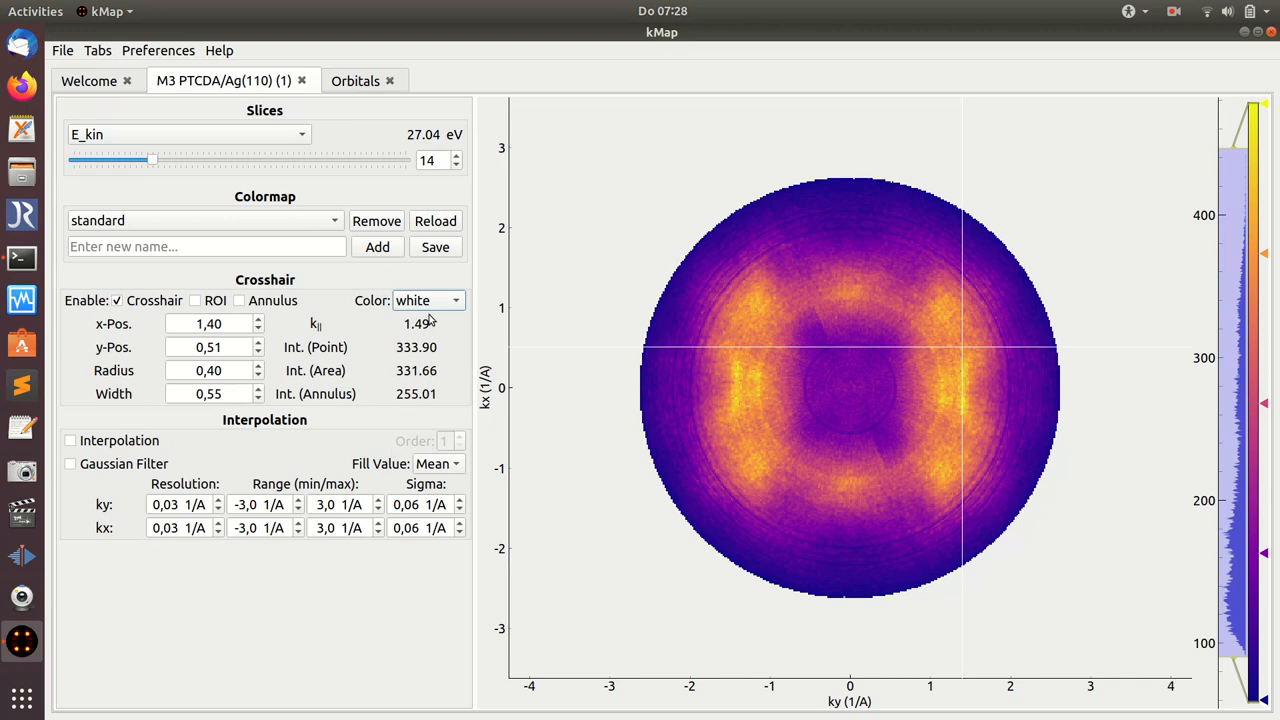
pyautogui.moveTo(810, 364)
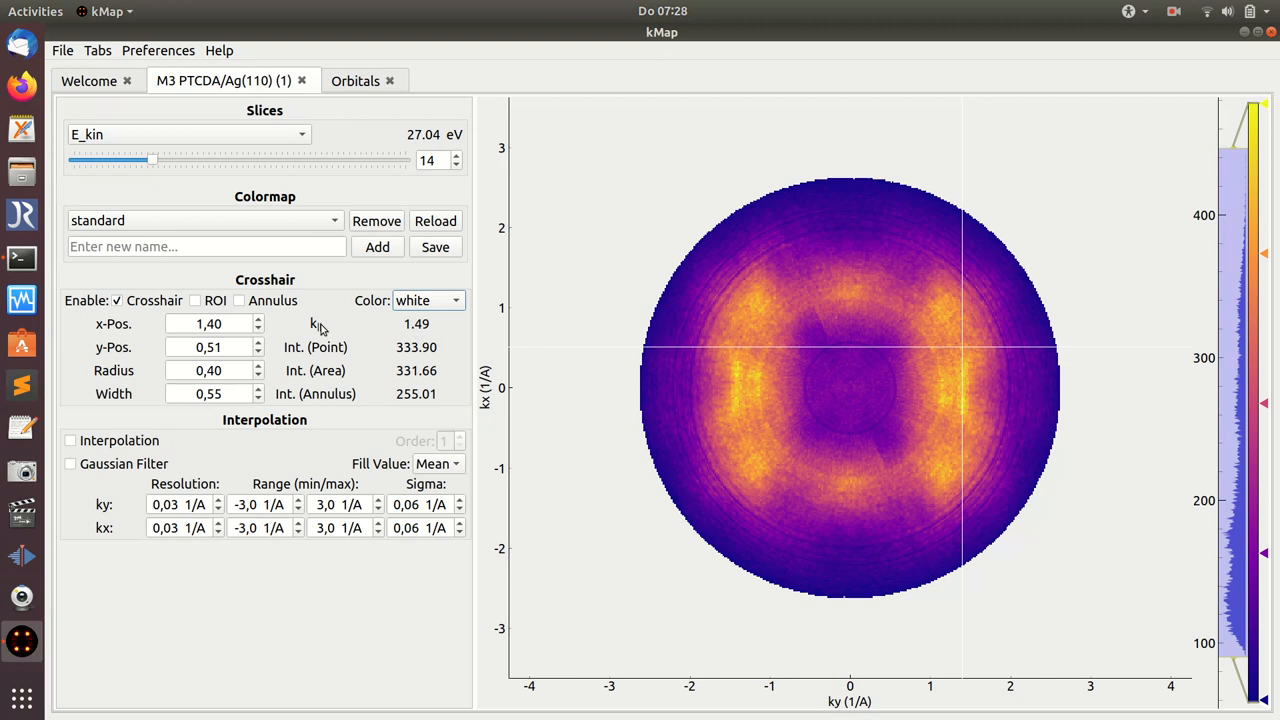
pyautogui.moveTo(928, 342)
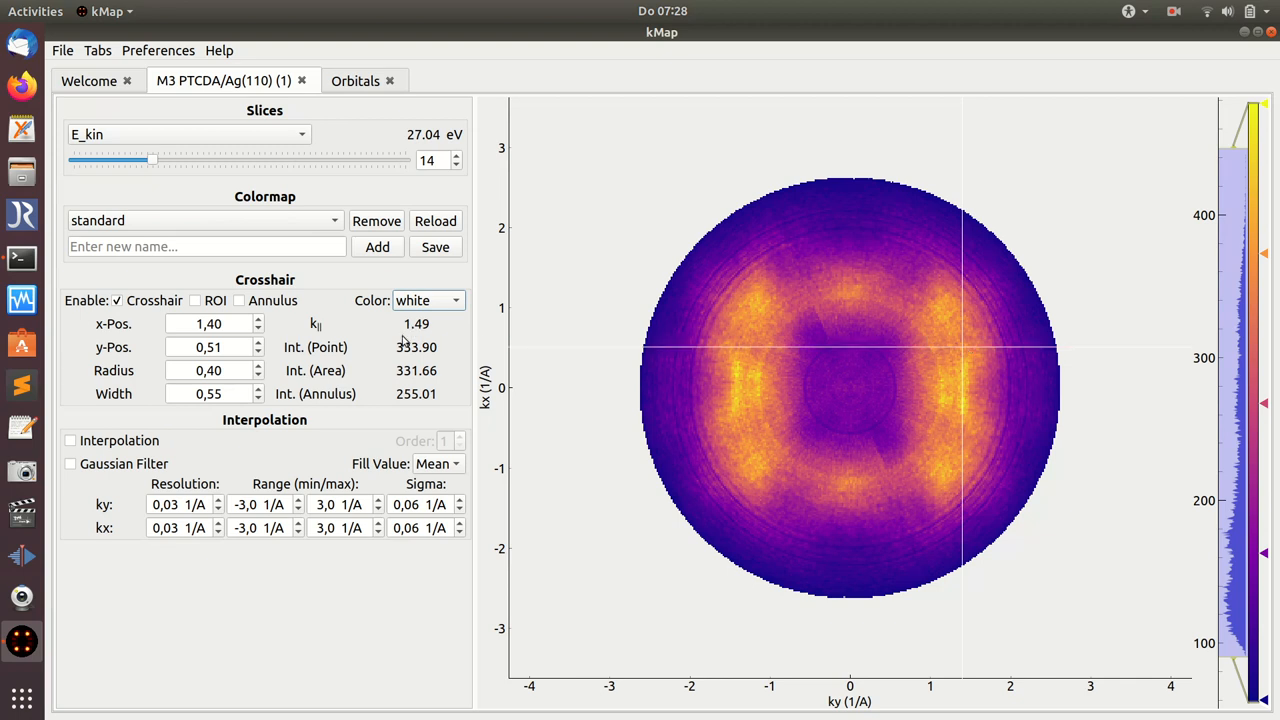
pyautogui.moveTo(392, 352)
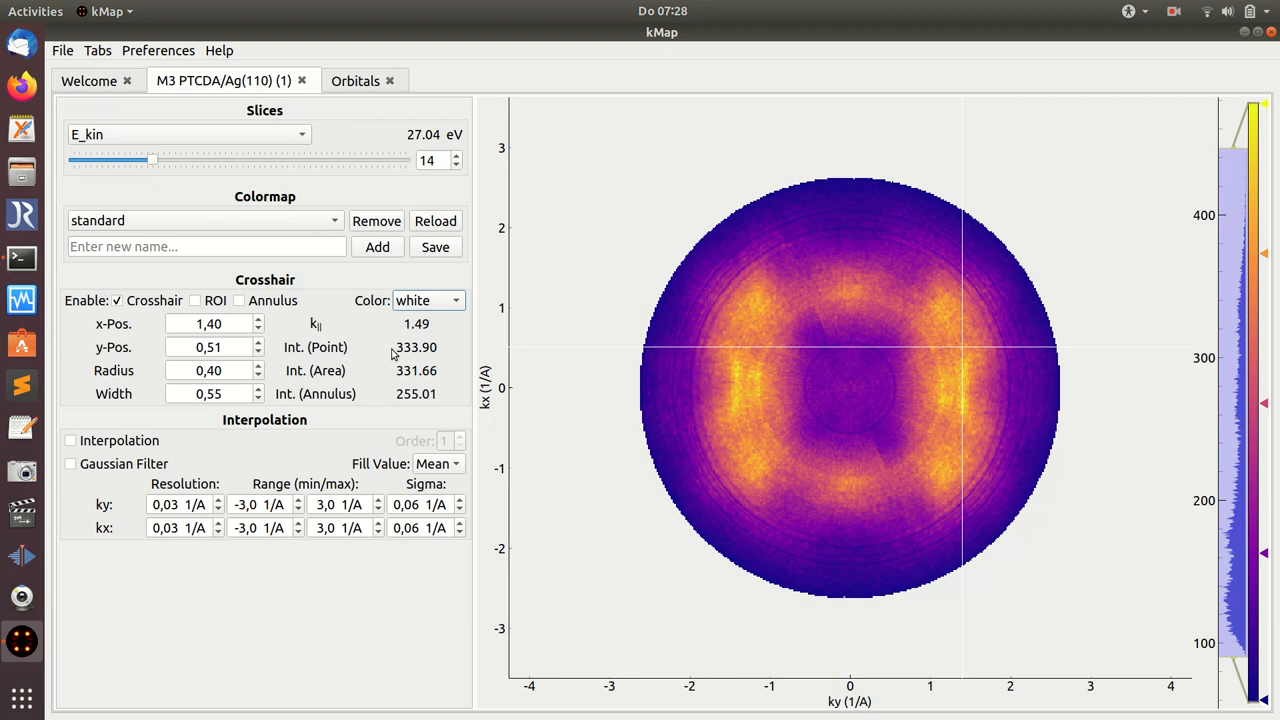
pyautogui.moveTo(944, 402)
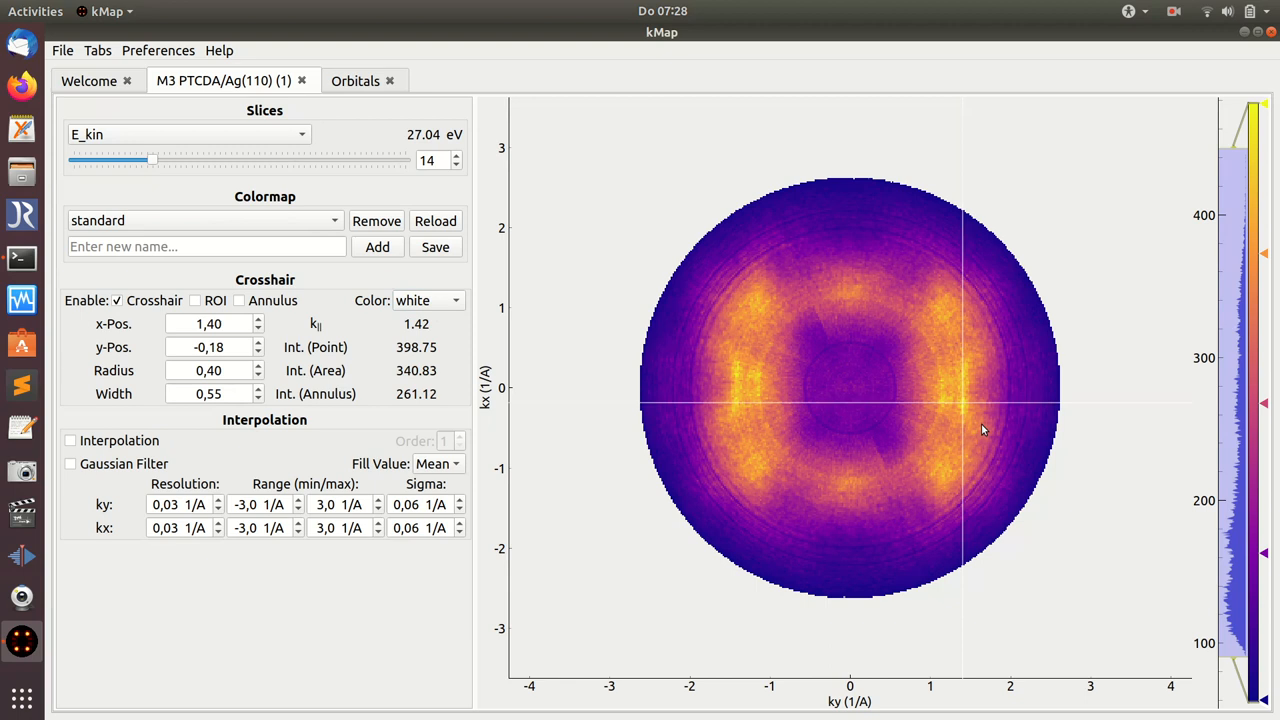
pyautogui.moveTo(978, 404)
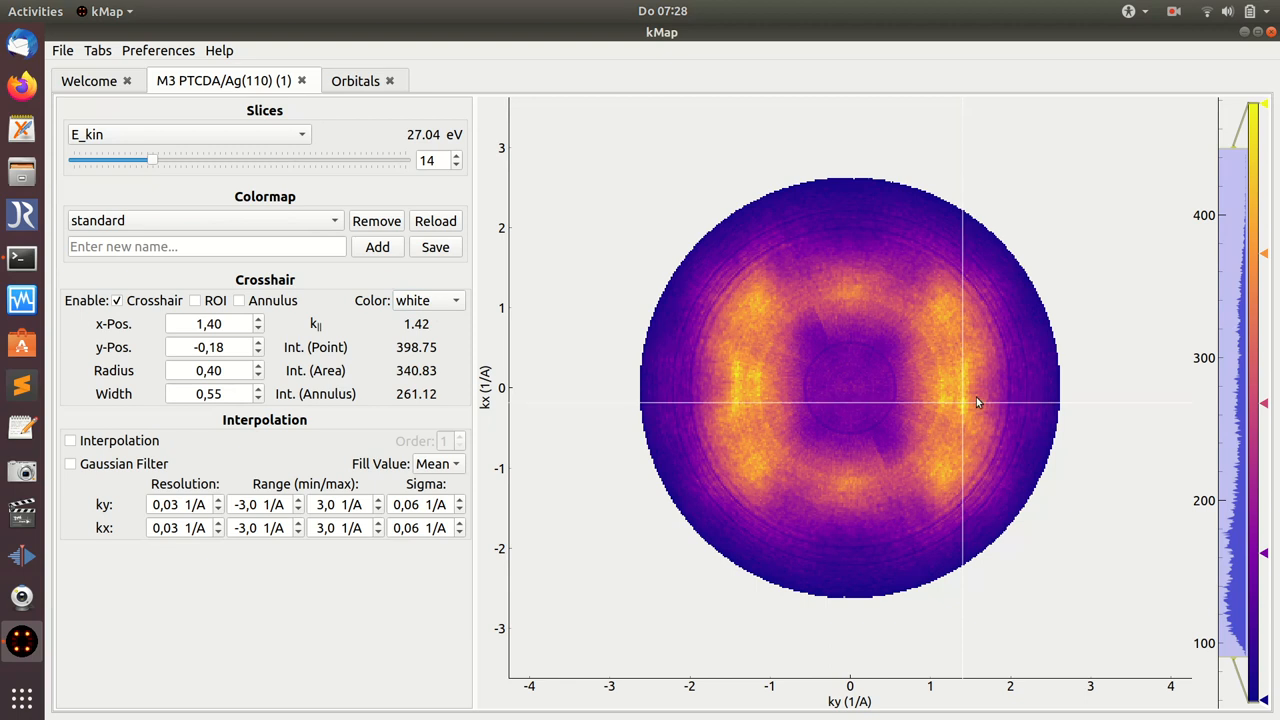
pyautogui.moveTo(384, 392)
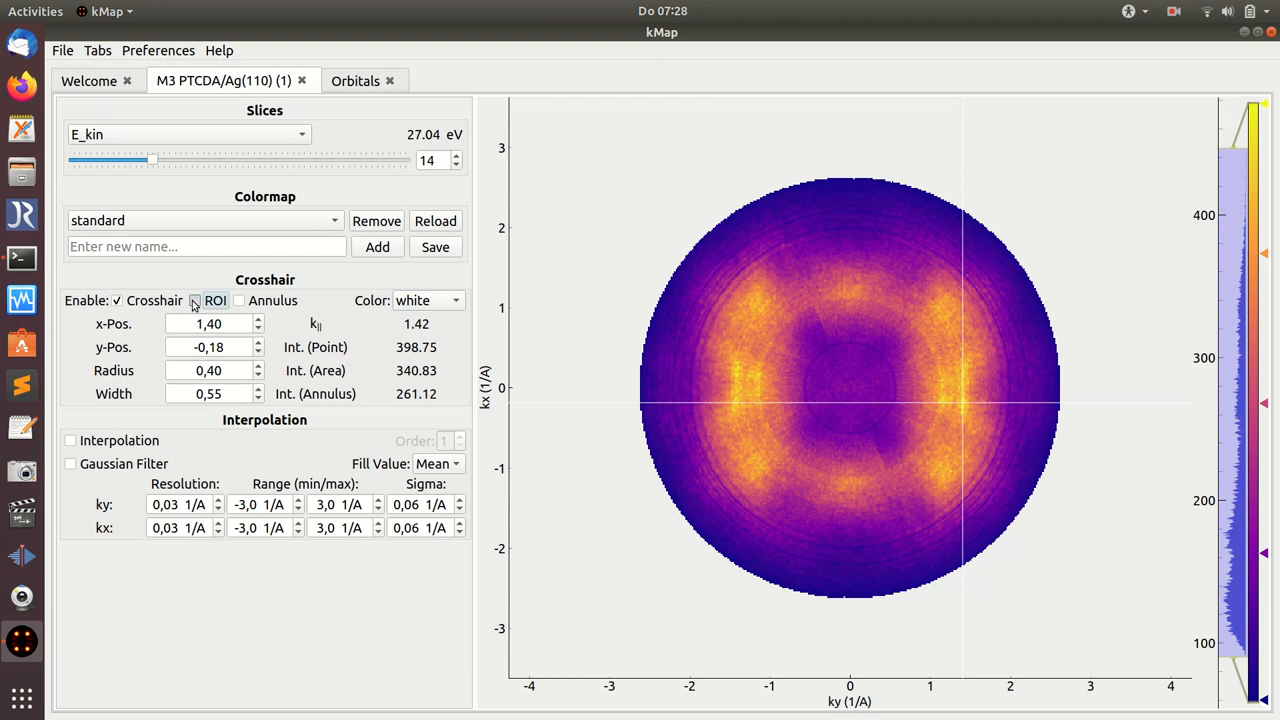
# Show a circular ROI and drag the crosshair onto the left bright lobe near x -1.40.
pyautogui.click(196, 300)
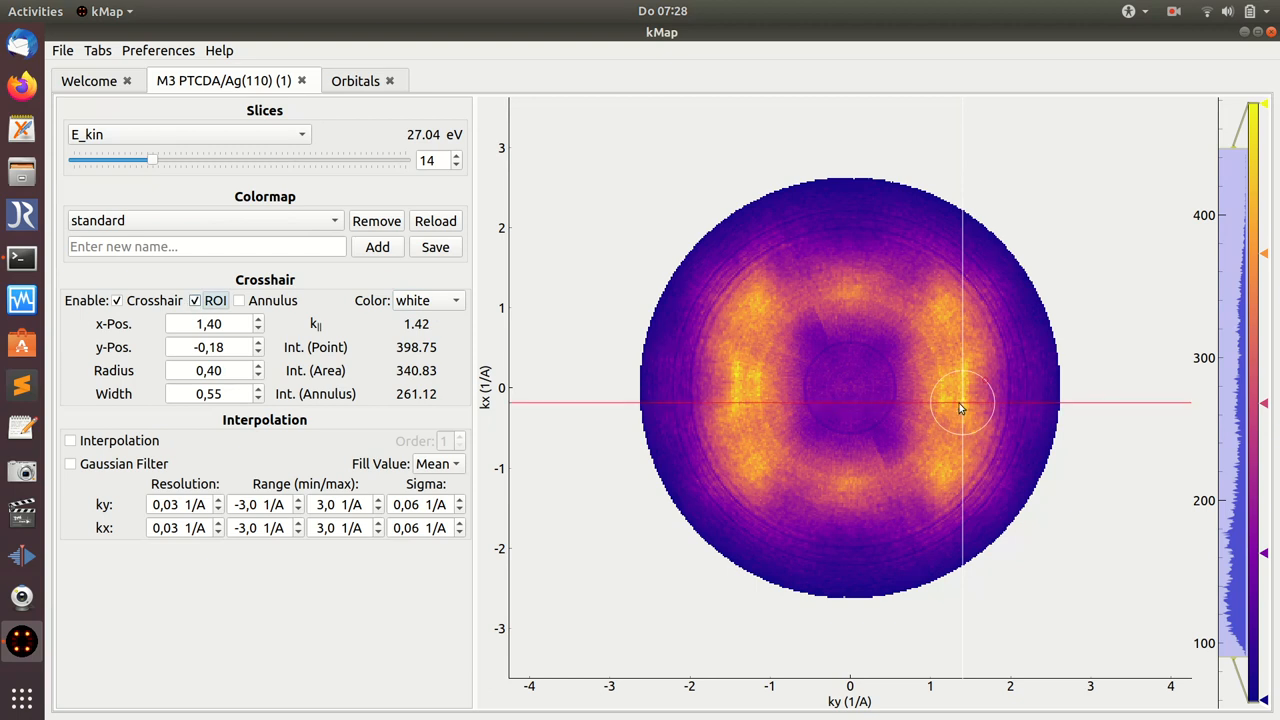
pyautogui.moveTo(962, 408)
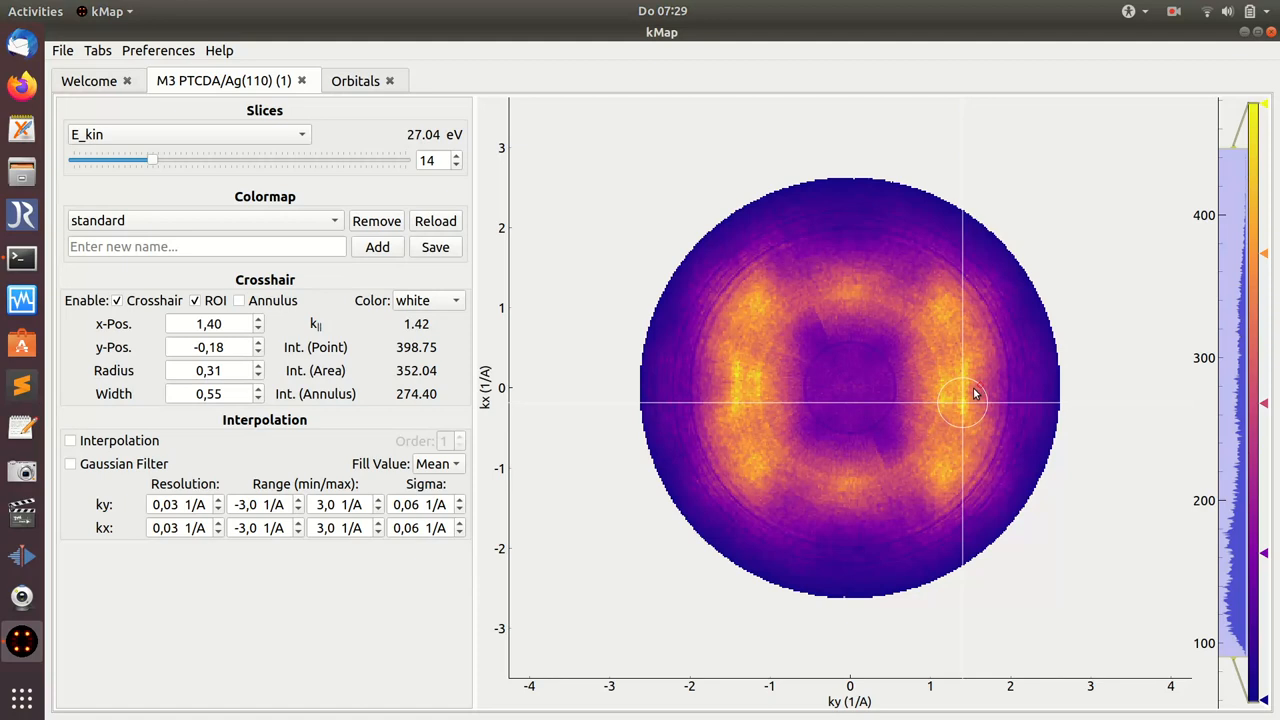
pyautogui.moveTo(860, 414)
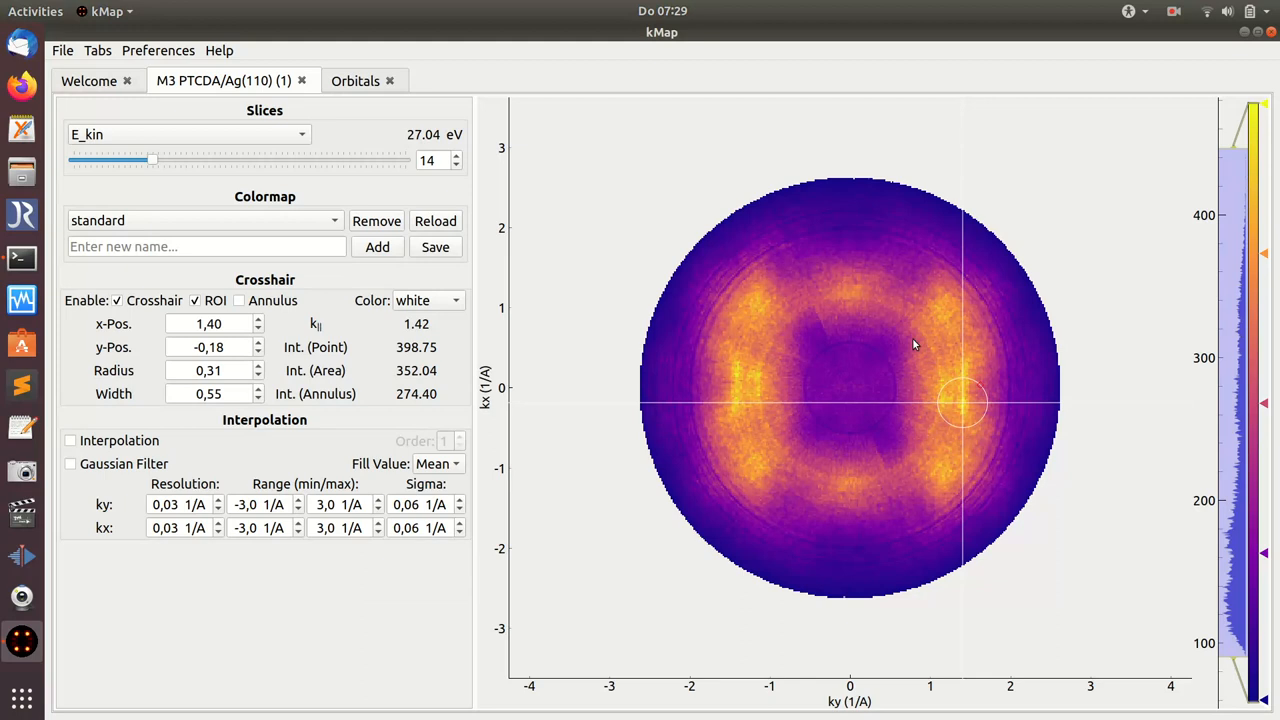
pyautogui.moveTo(964, 400); pyautogui.dragTo(738, 390)
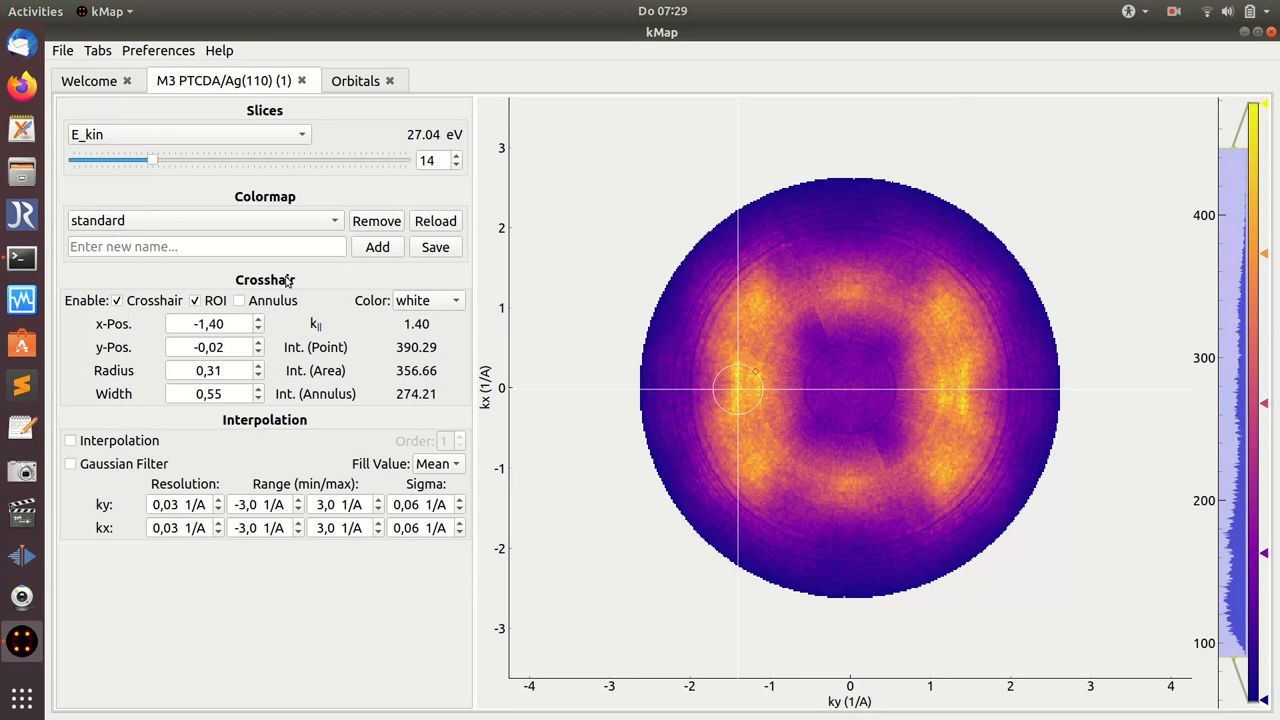
pyautogui.moveTo(240, 308)
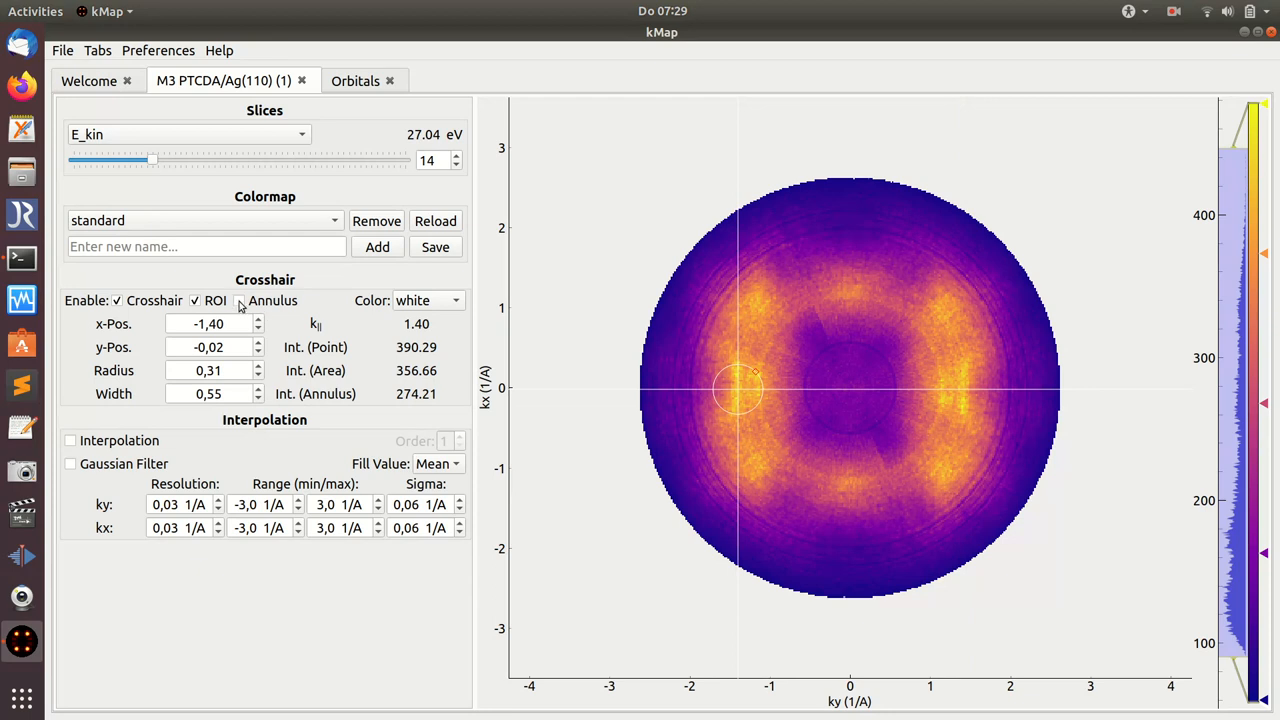
# Add an annulus around the crosshair and narrow its width to 0.73.
pyautogui.click(240, 300)
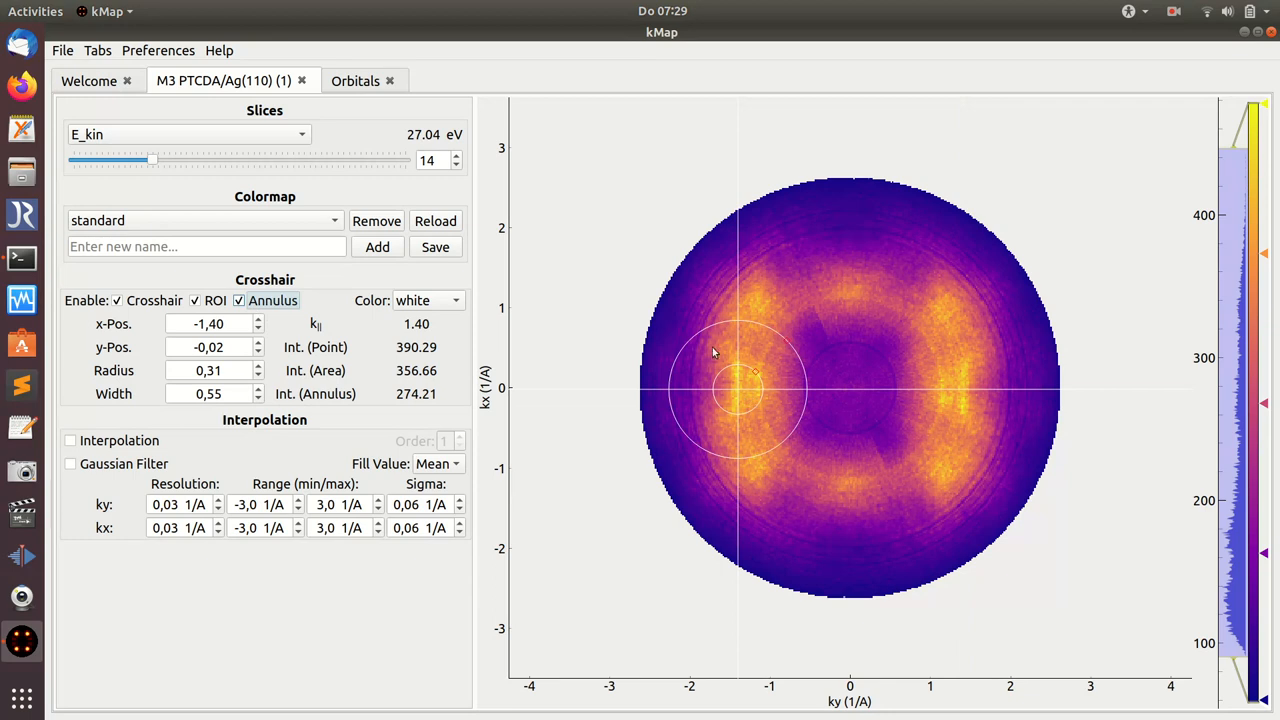
pyautogui.moveTo(800, 408)
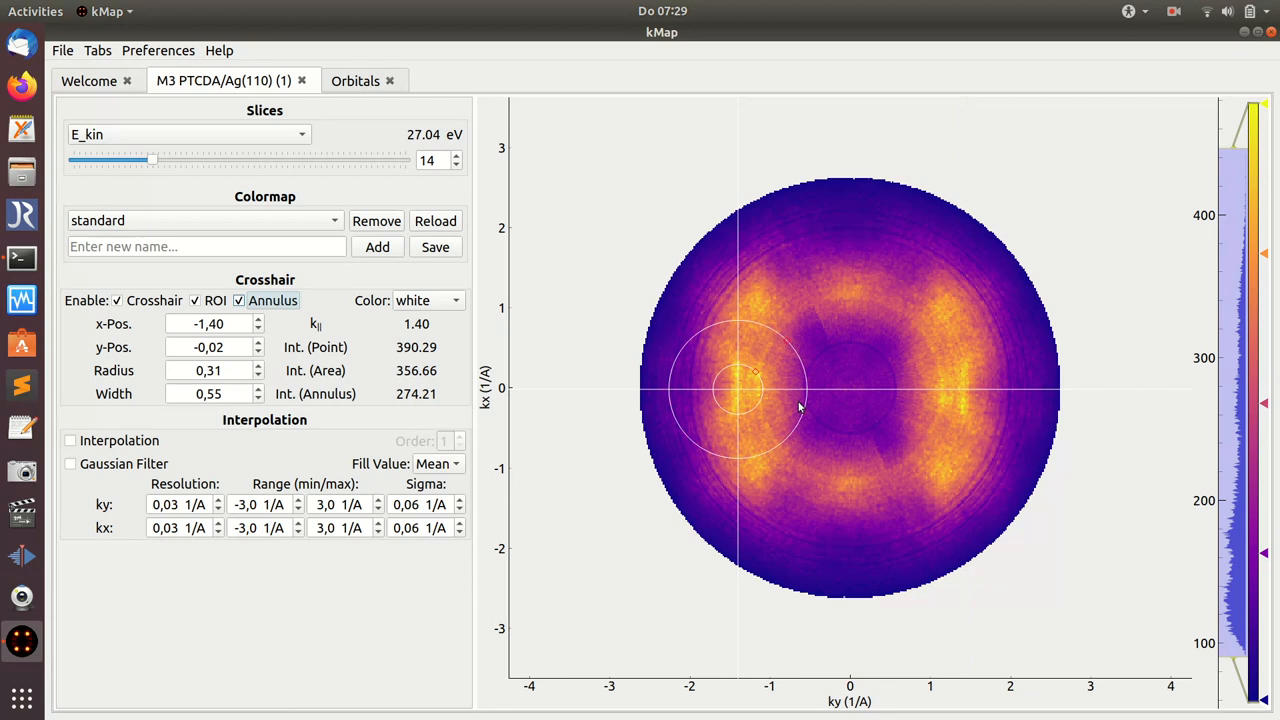
pyautogui.moveTo(280, 336)
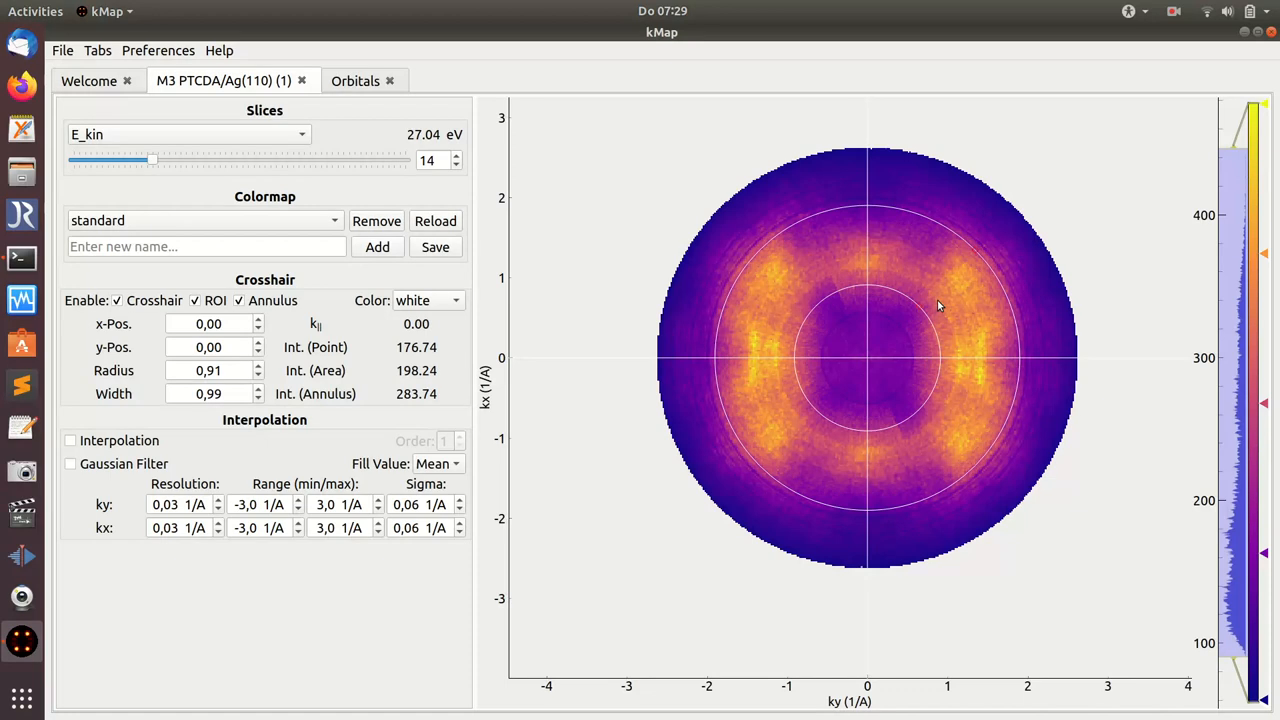
pyautogui.moveTo(968, 256)
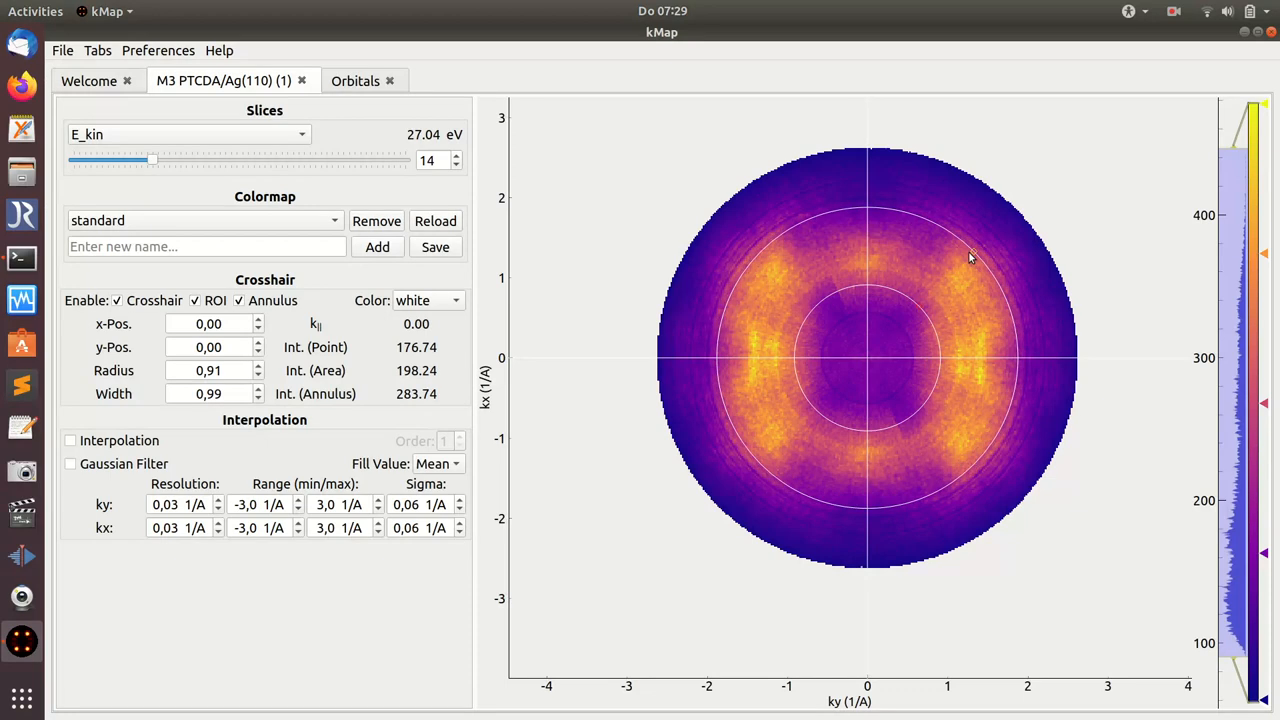
pyautogui.click(256, 396)
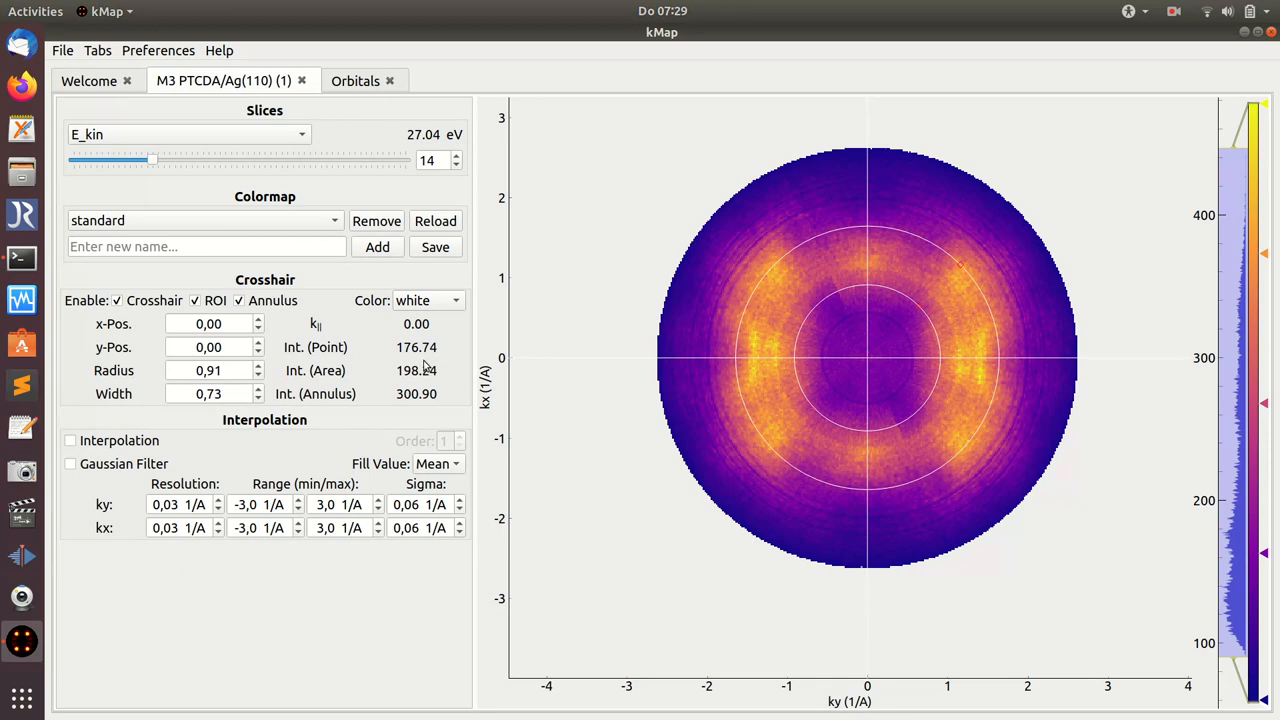
pyautogui.moveTo(636, 364)
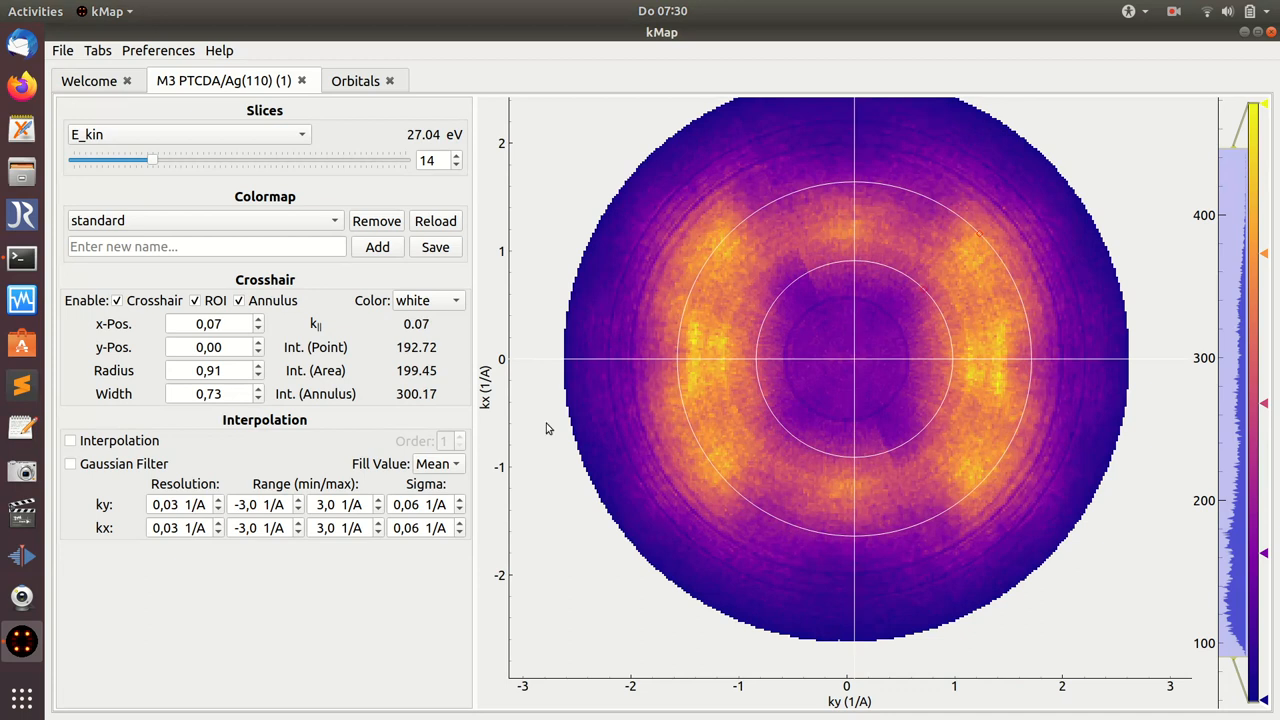
# Switch off the annulus and the ROI circle, leaving only the white crosshair.
pyautogui.click(240, 300)
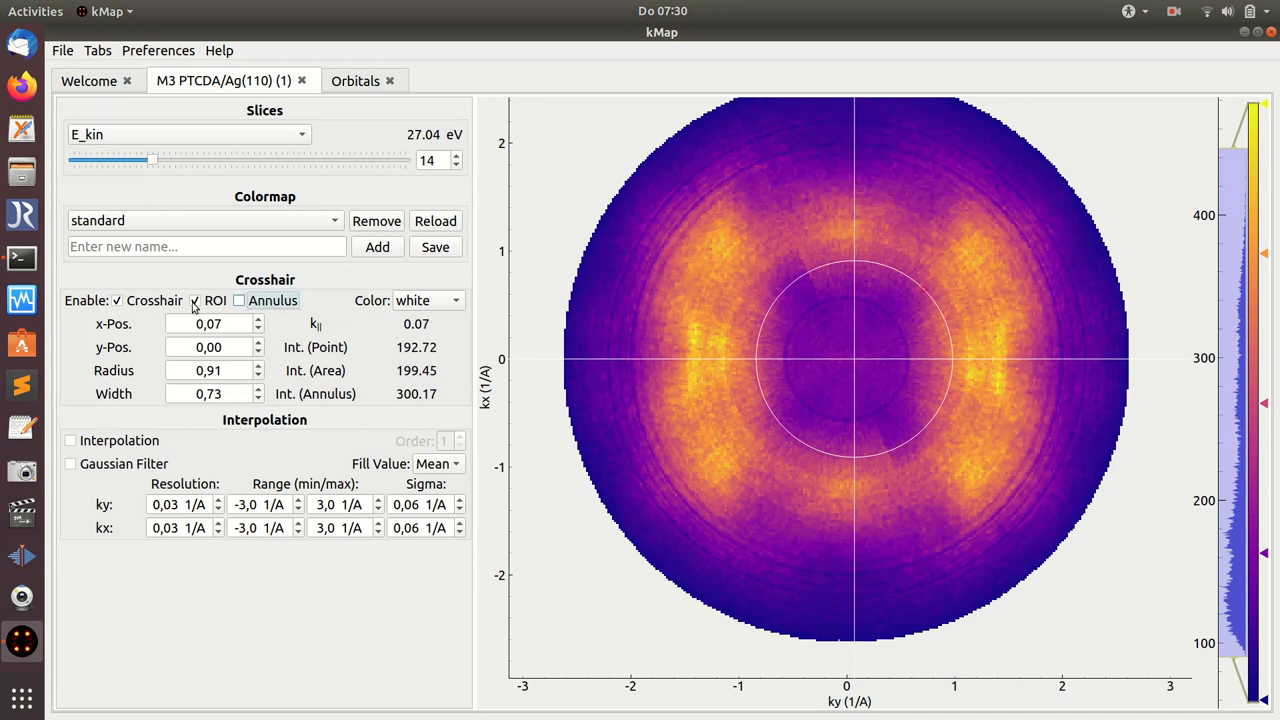
pyautogui.click(196, 300)
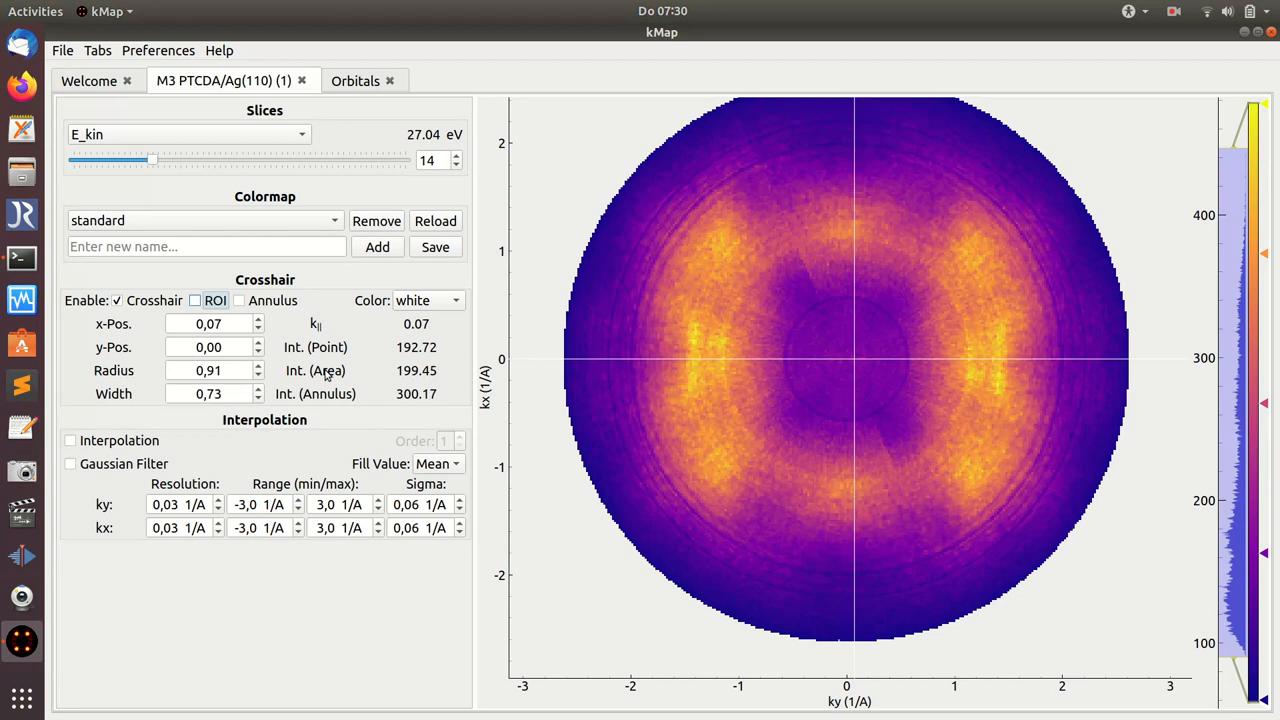
pyautogui.moveTo(252, 470)
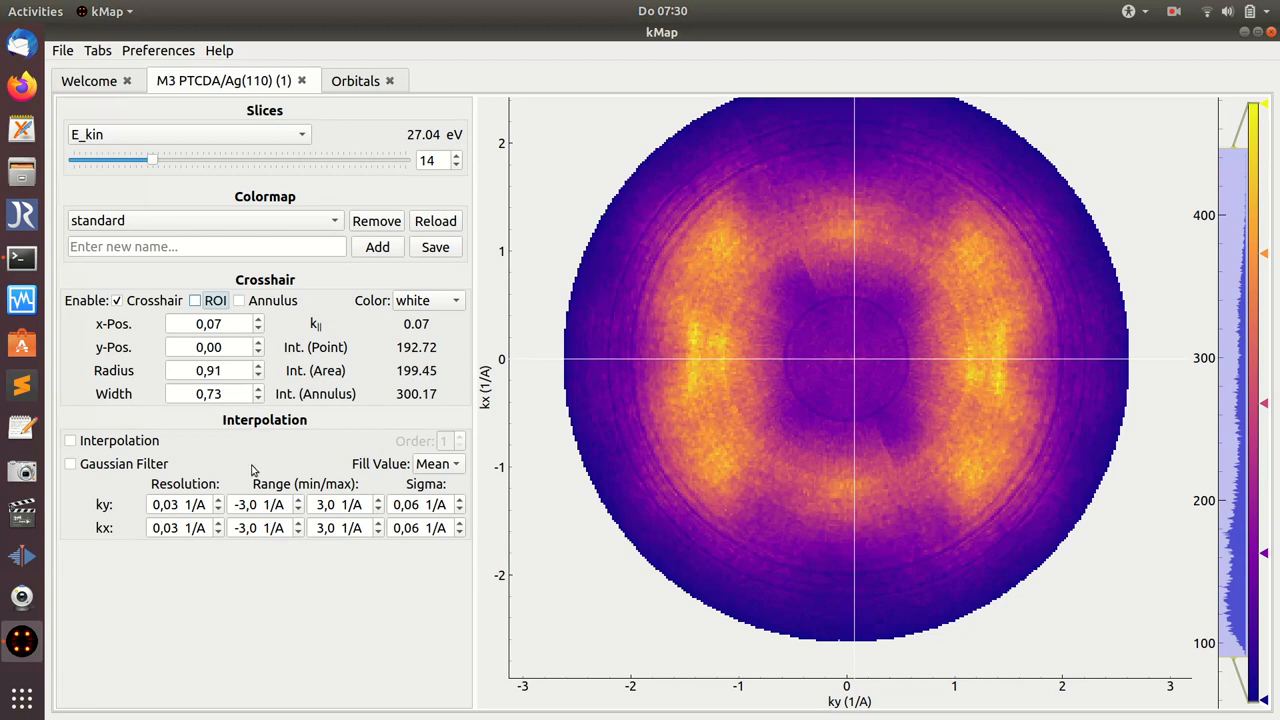
pyautogui.moveTo(164, 464)
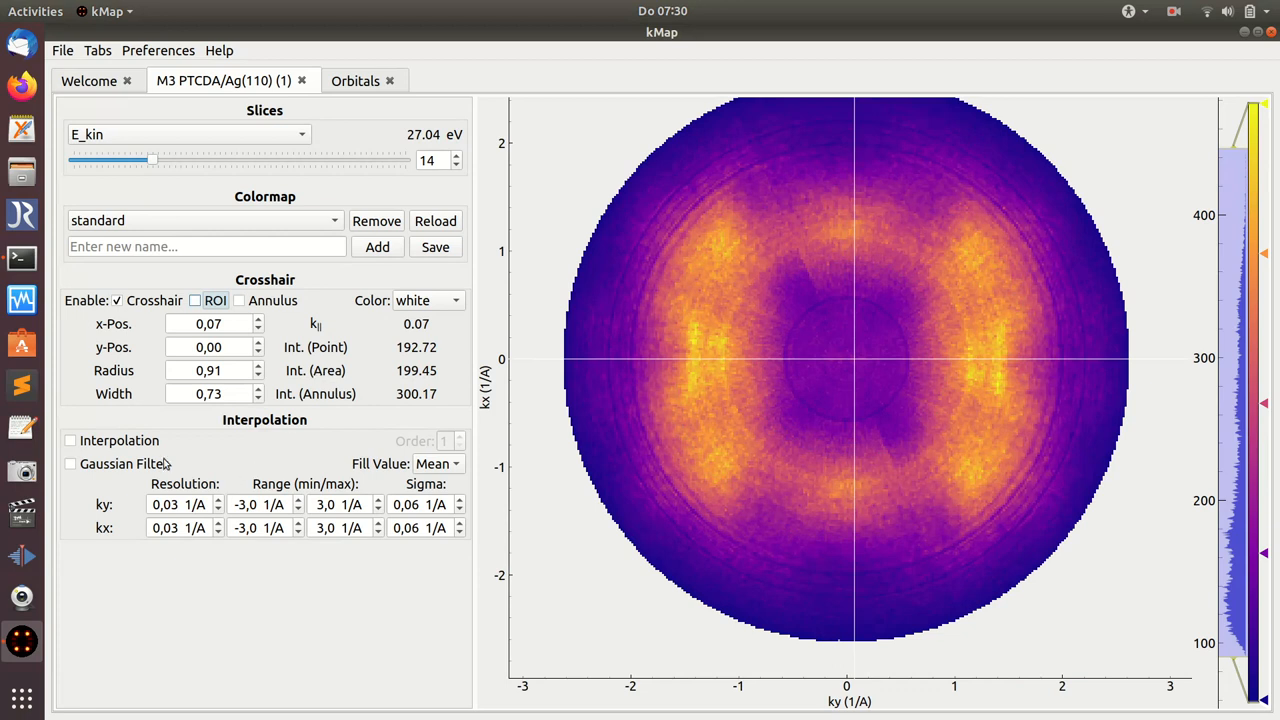
pyautogui.moveTo(112, 462)
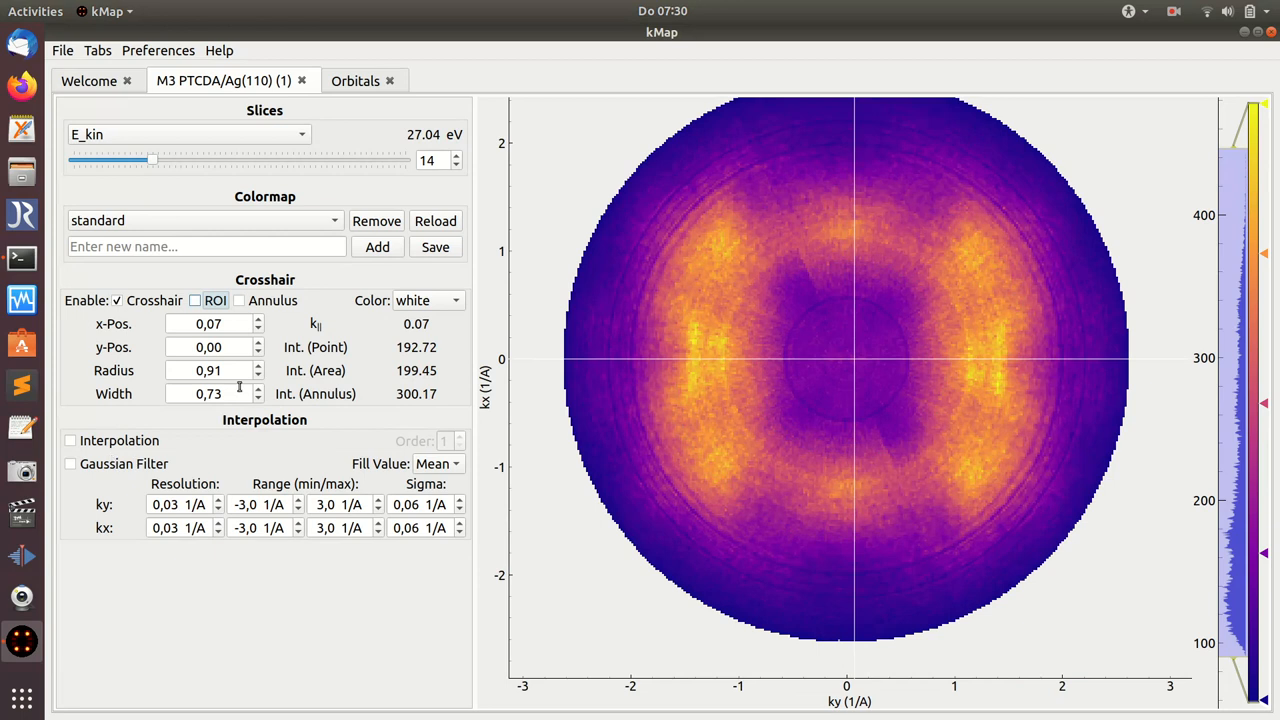
pyautogui.moveTo(792, 360)
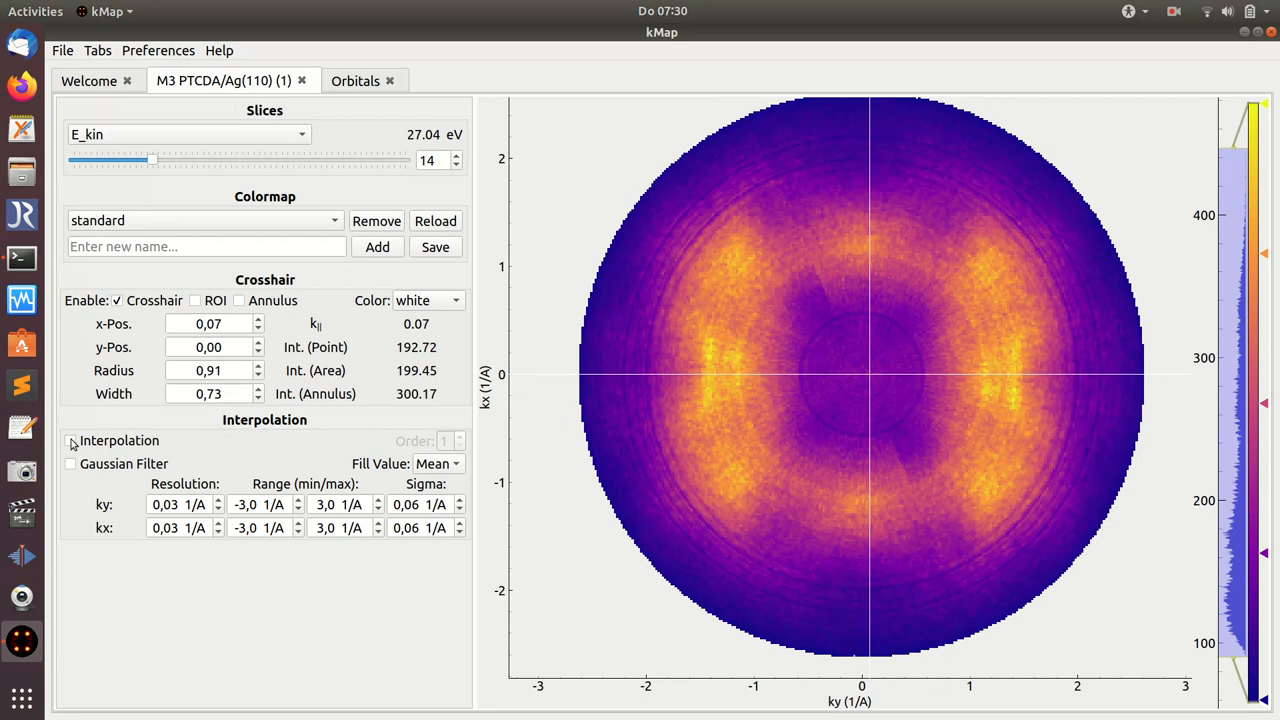
# Turn on interpolation, hide the crosshair, and settle the ky resolution back at 0.03 1/A.
pyautogui.click(72, 440)
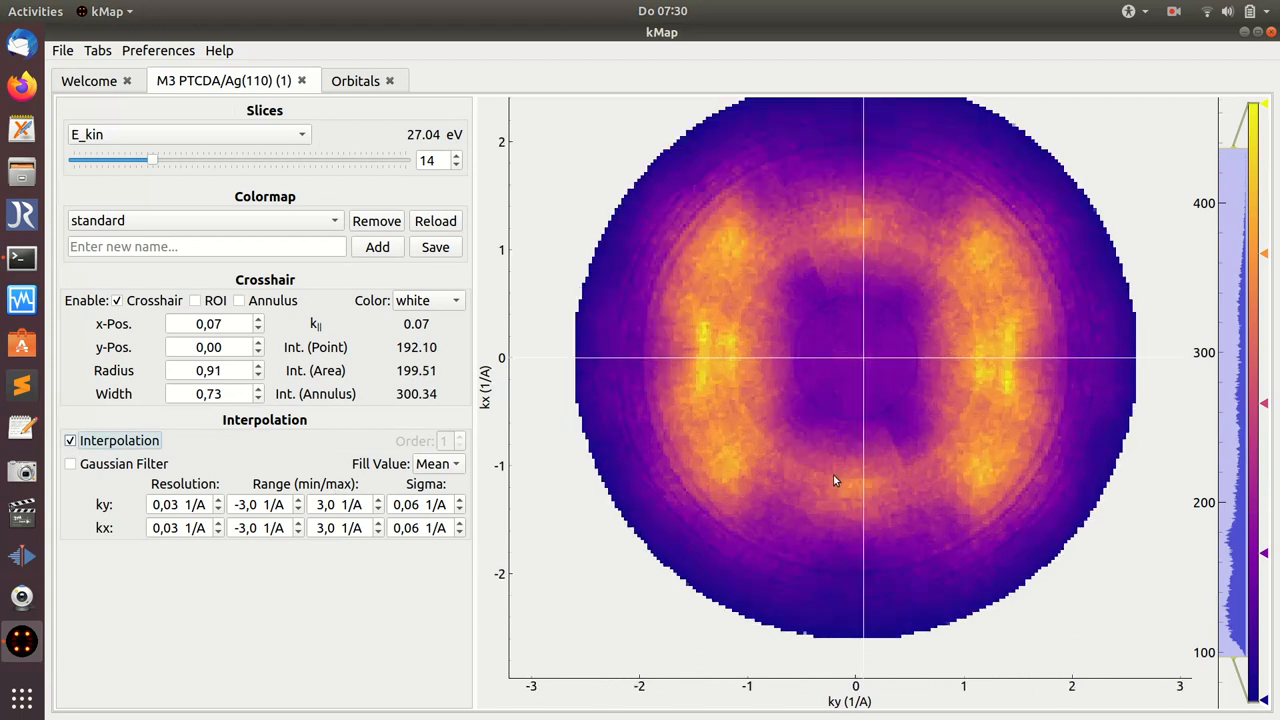
pyautogui.scroll(-3)
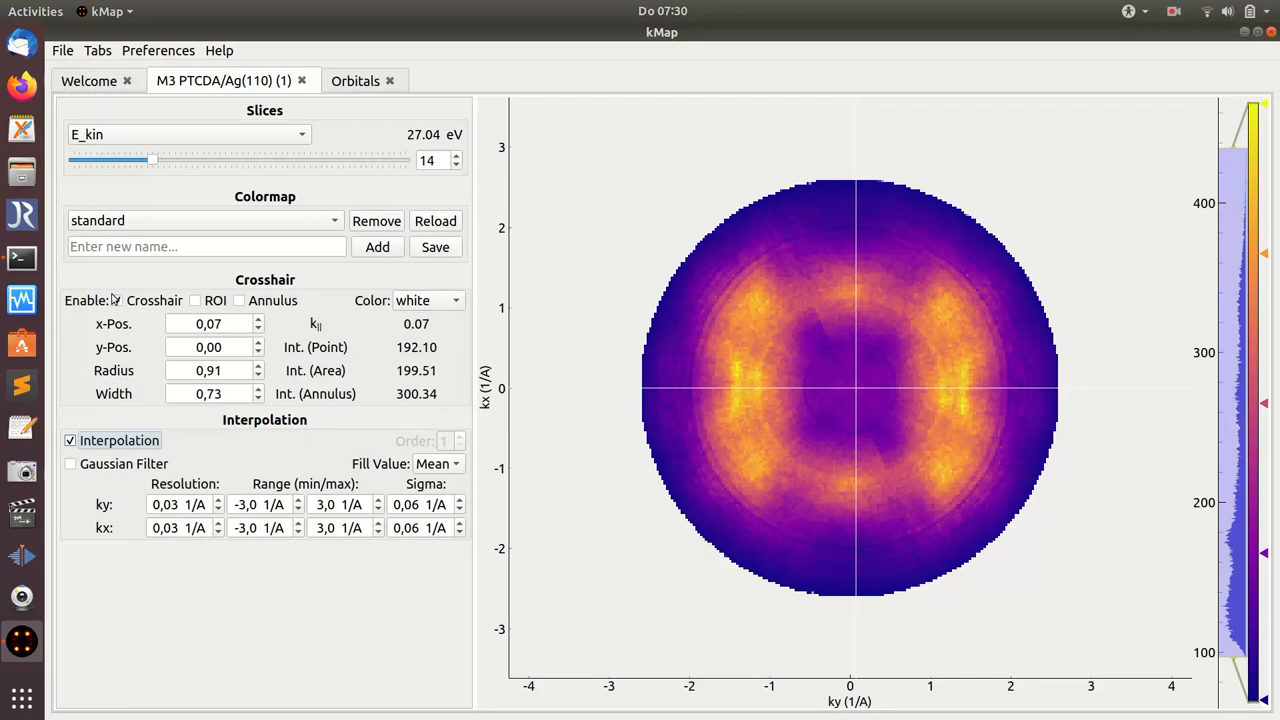
pyautogui.click(116, 300)
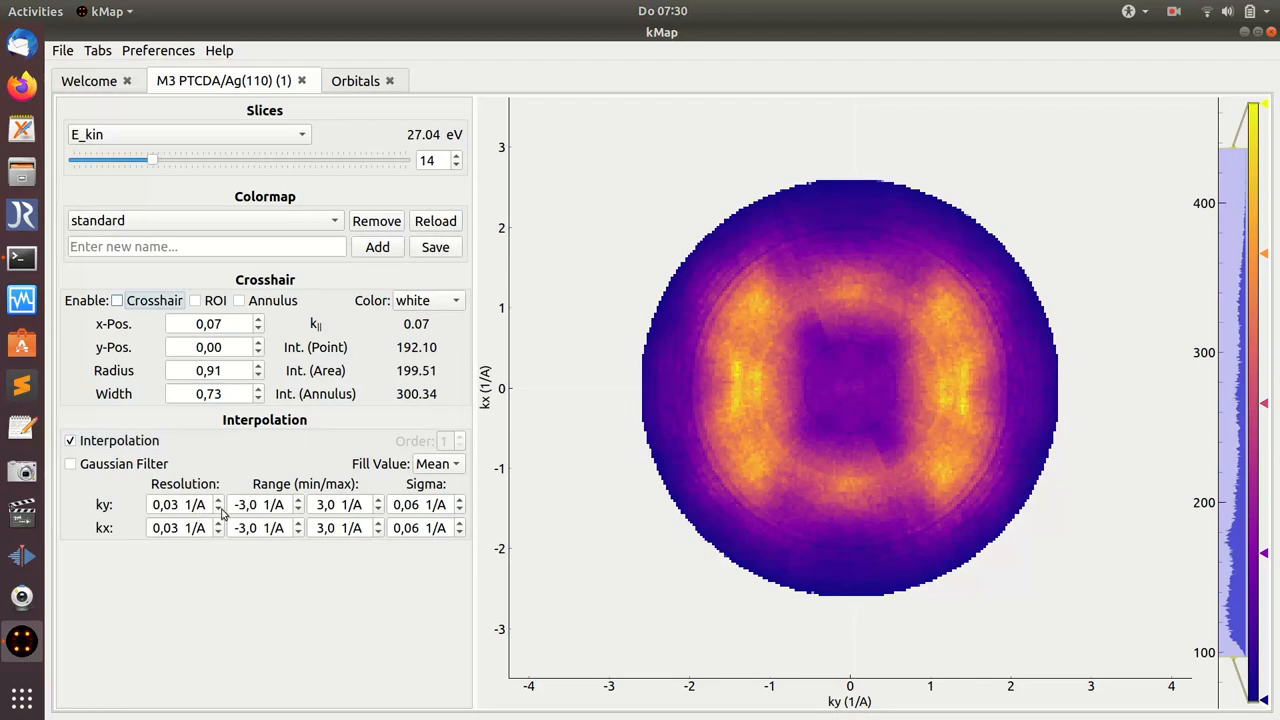
pyautogui.click(218, 500)
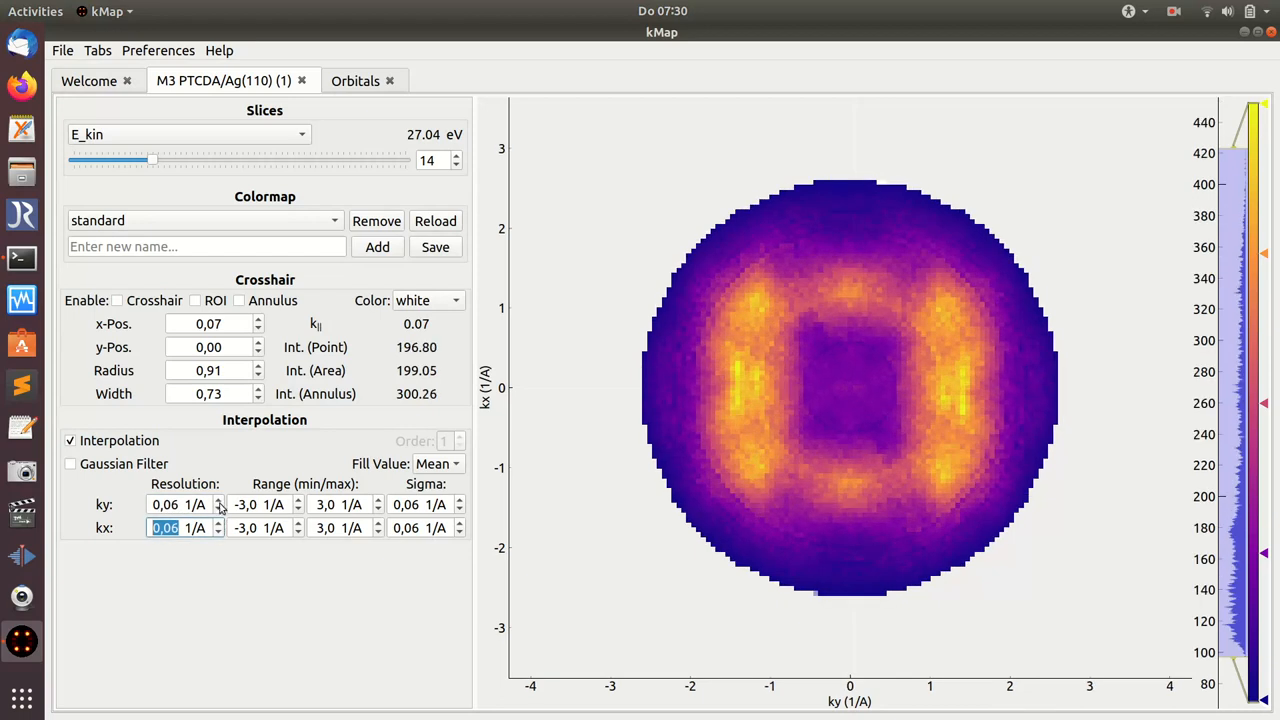
pyautogui.click(164, 504)
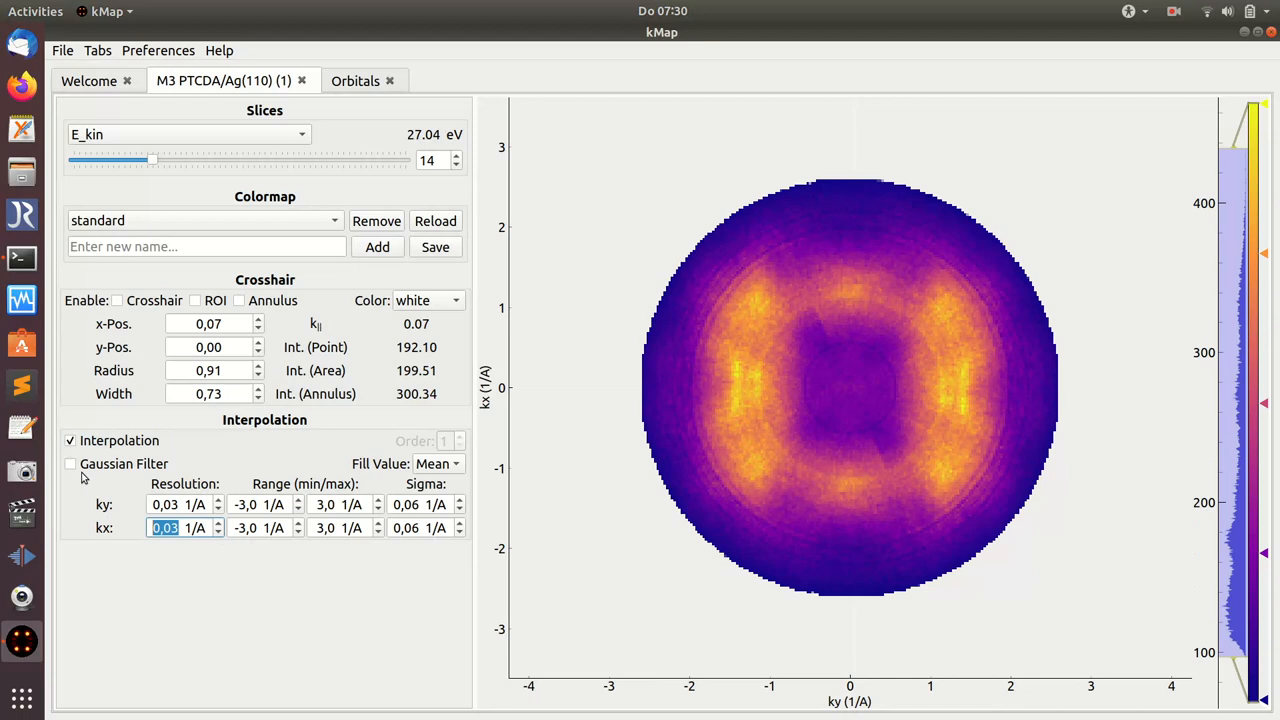
pyautogui.moveTo(104, 484)
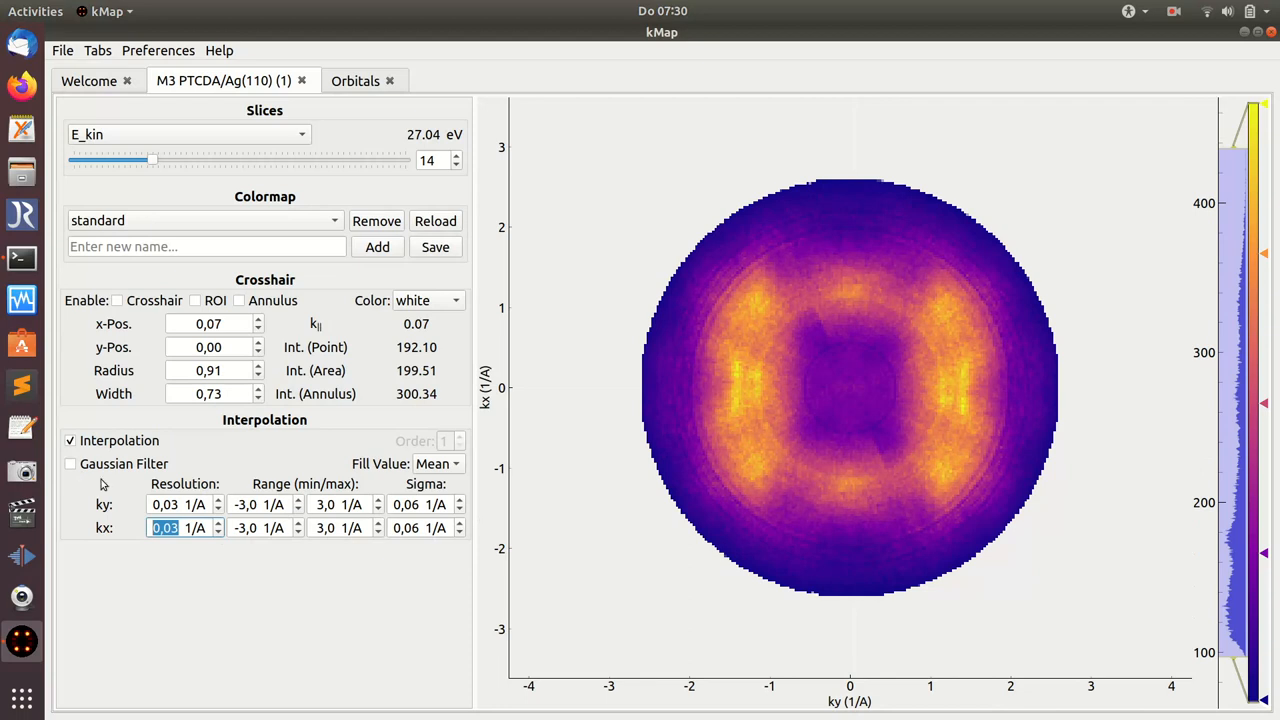
pyautogui.moveTo(72, 468)
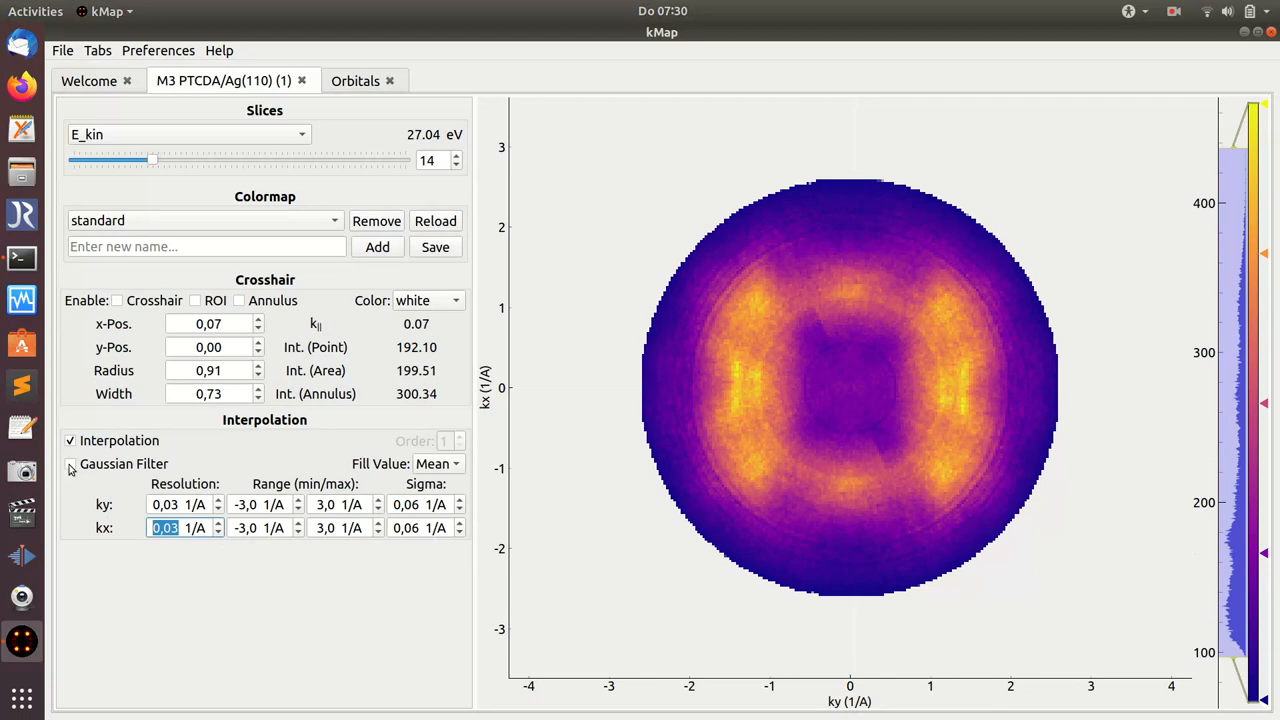
# Apply Gaussian smoothing to the map and show the crosshair again.
pyautogui.click(70, 464)
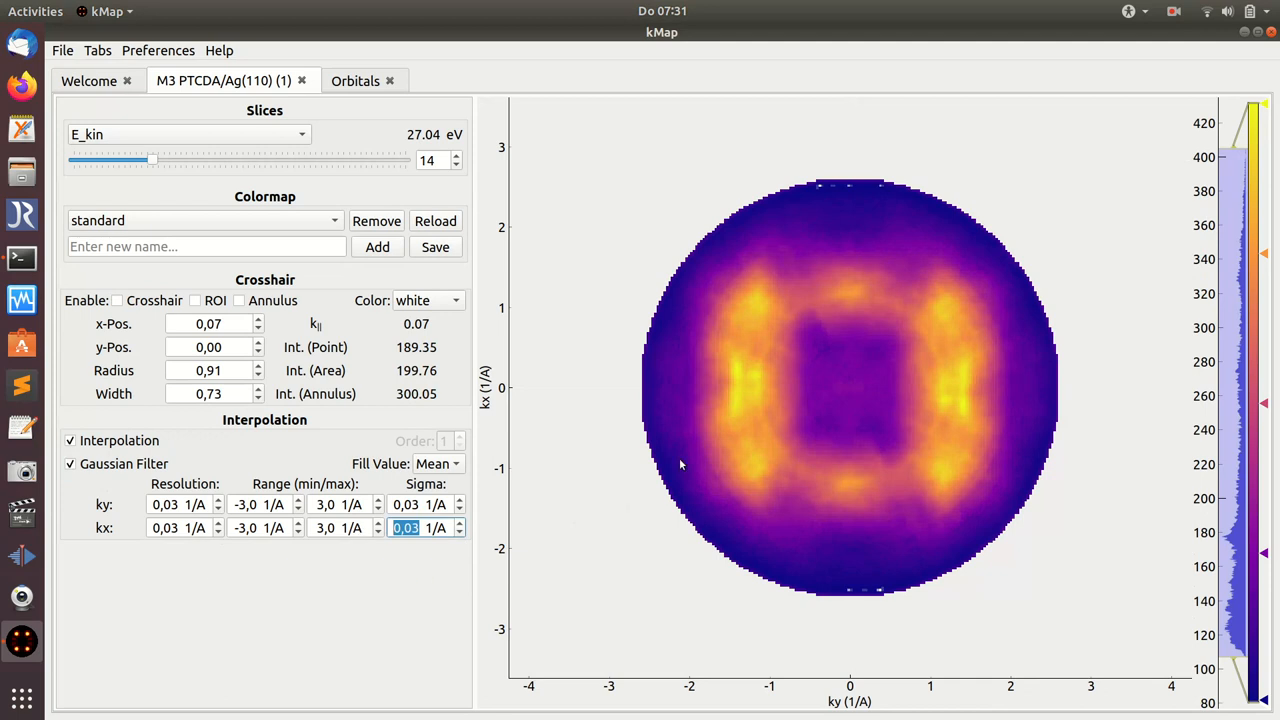
pyautogui.moveTo(764, 450)
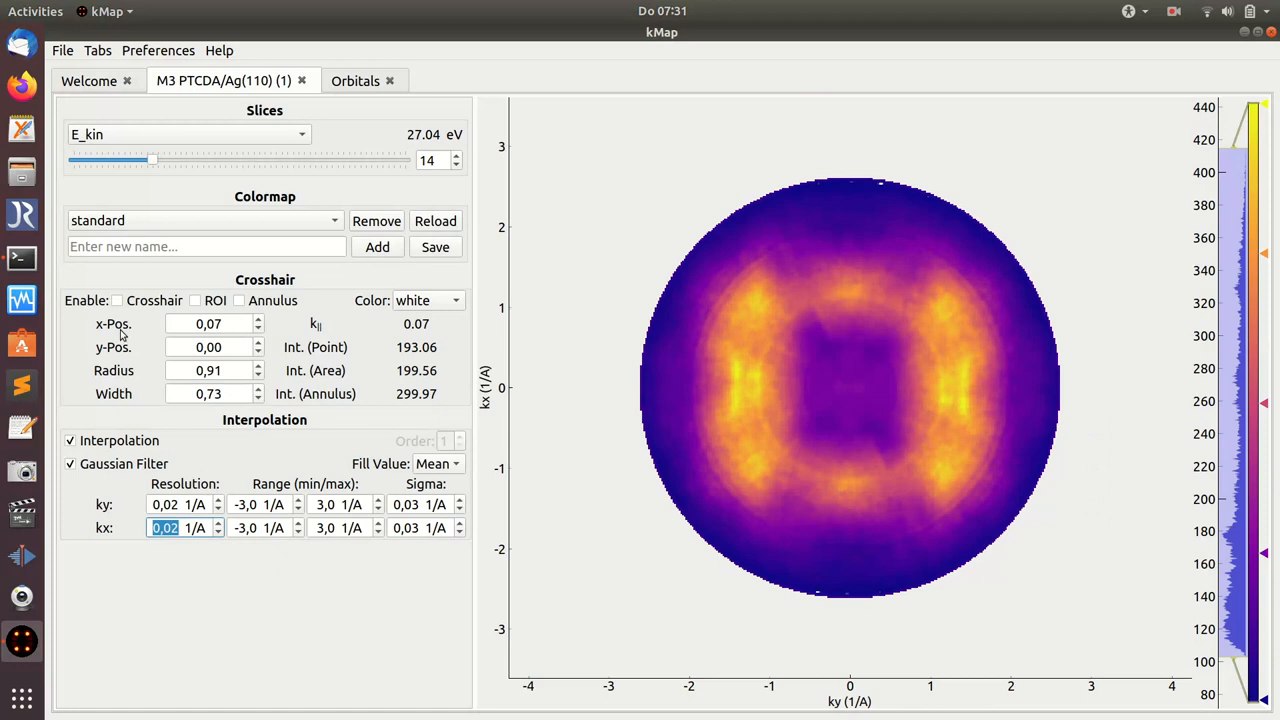
pyautogui.click(116, 300)
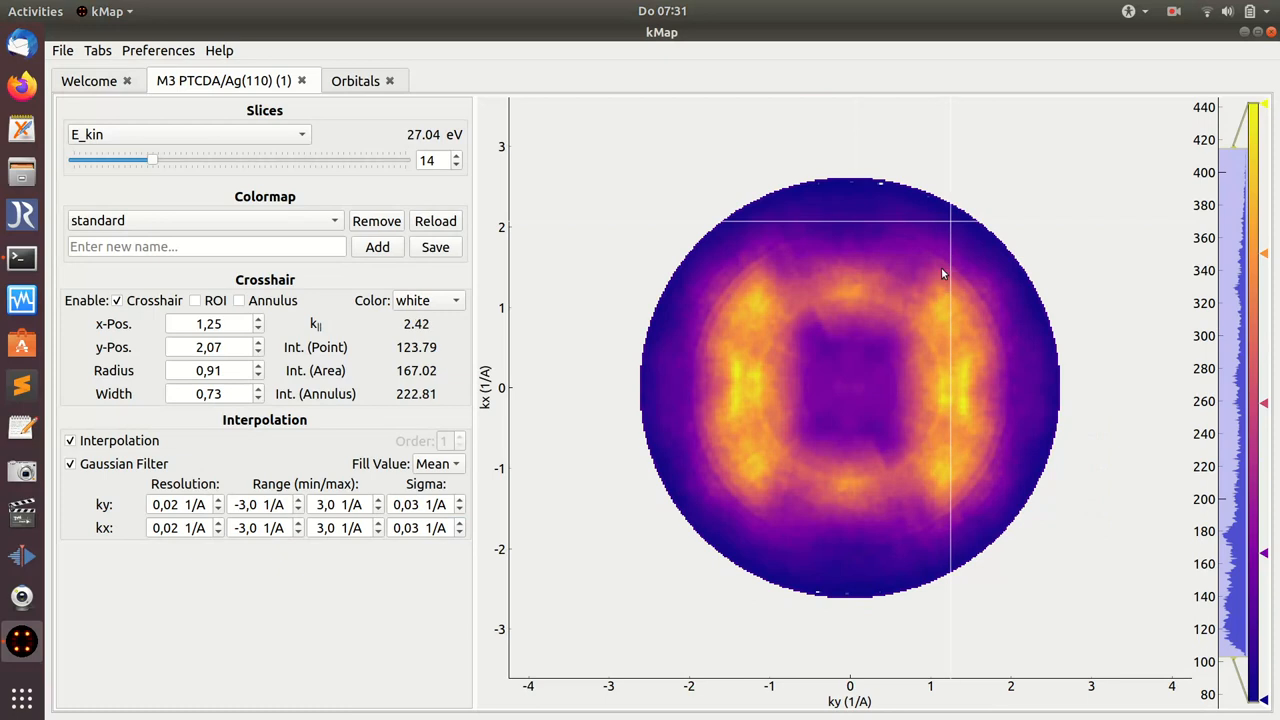
pyautogui.moveTo(896, 272)
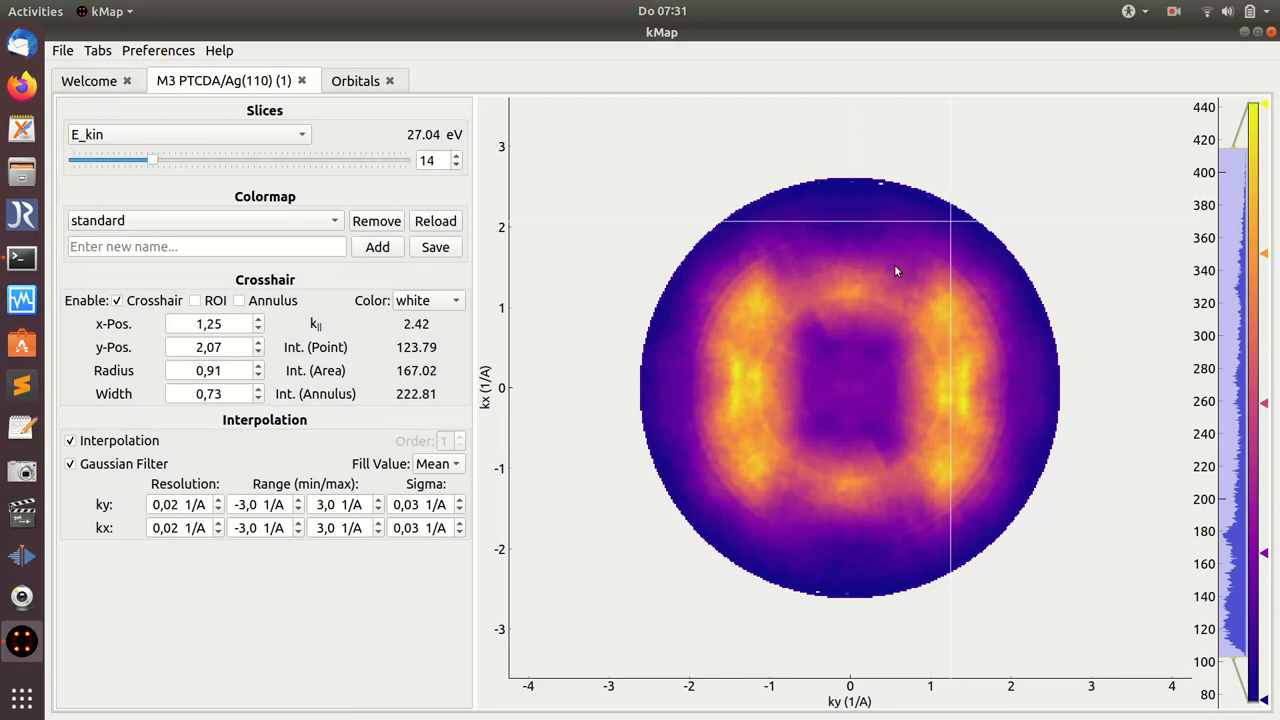